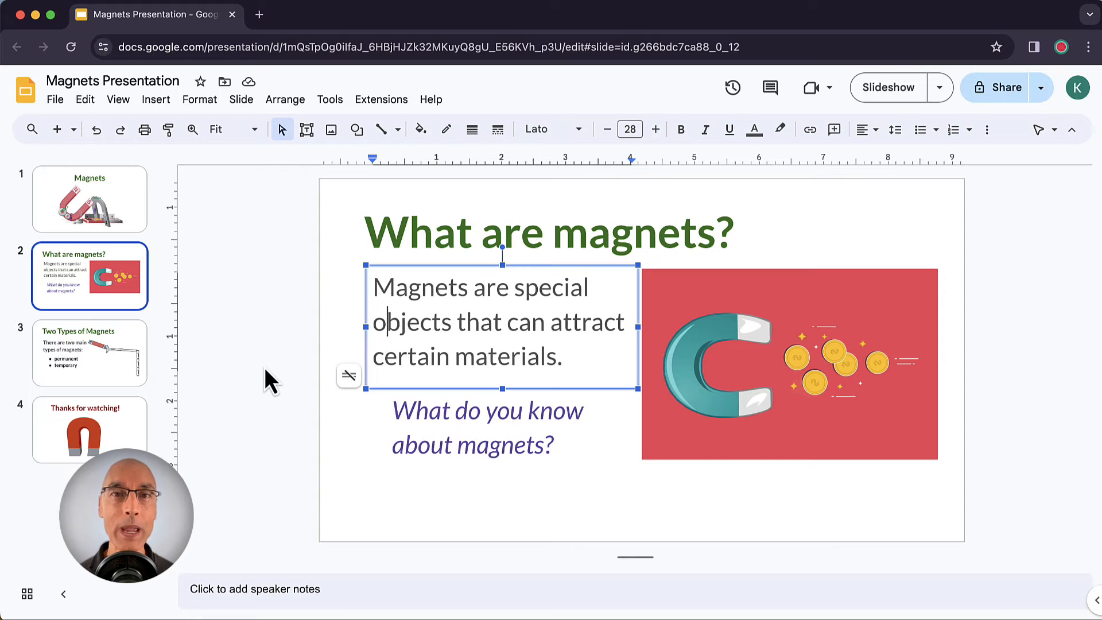
# - Deselect the paragraph text box and bring up the Slide menu options
pyautogui.click(249, 384)
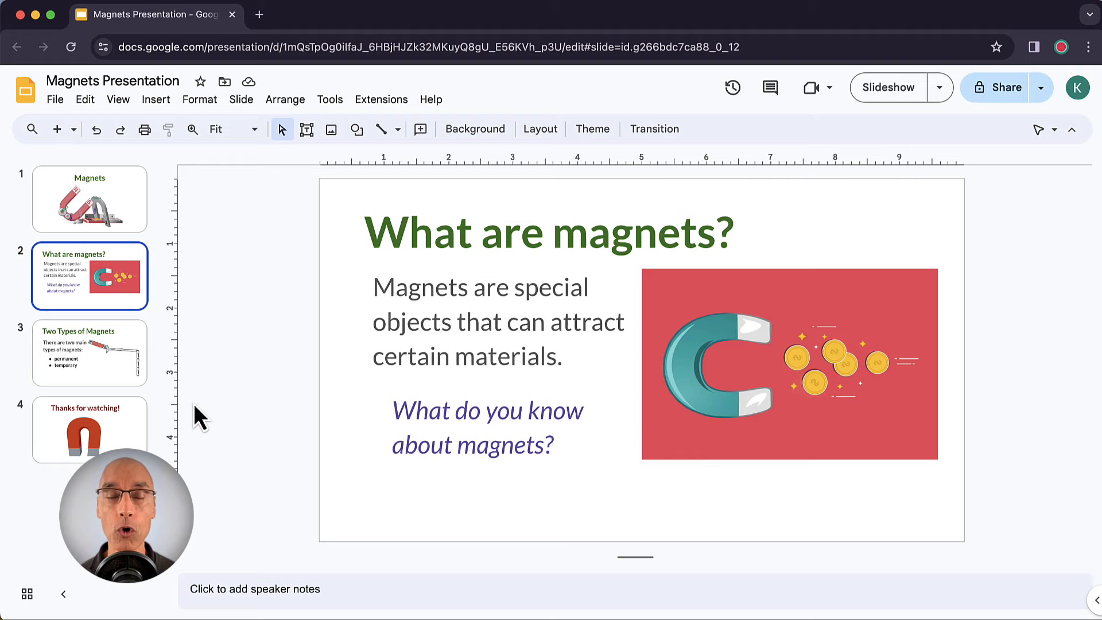
pyautogui.moveTo(241, 99)
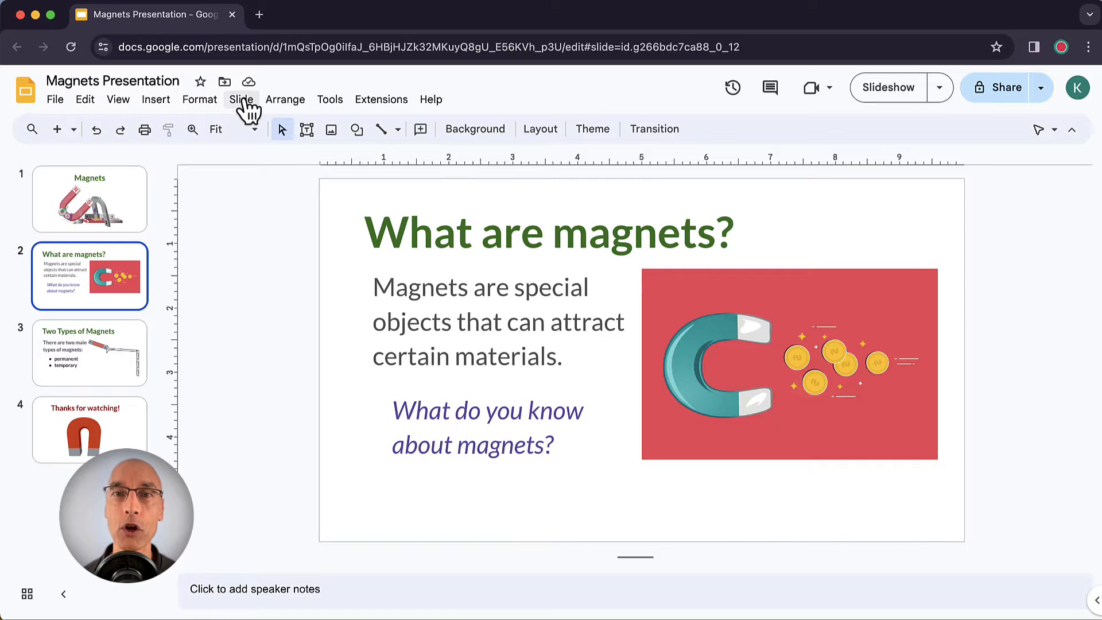
pyautogui.click(241, 98)
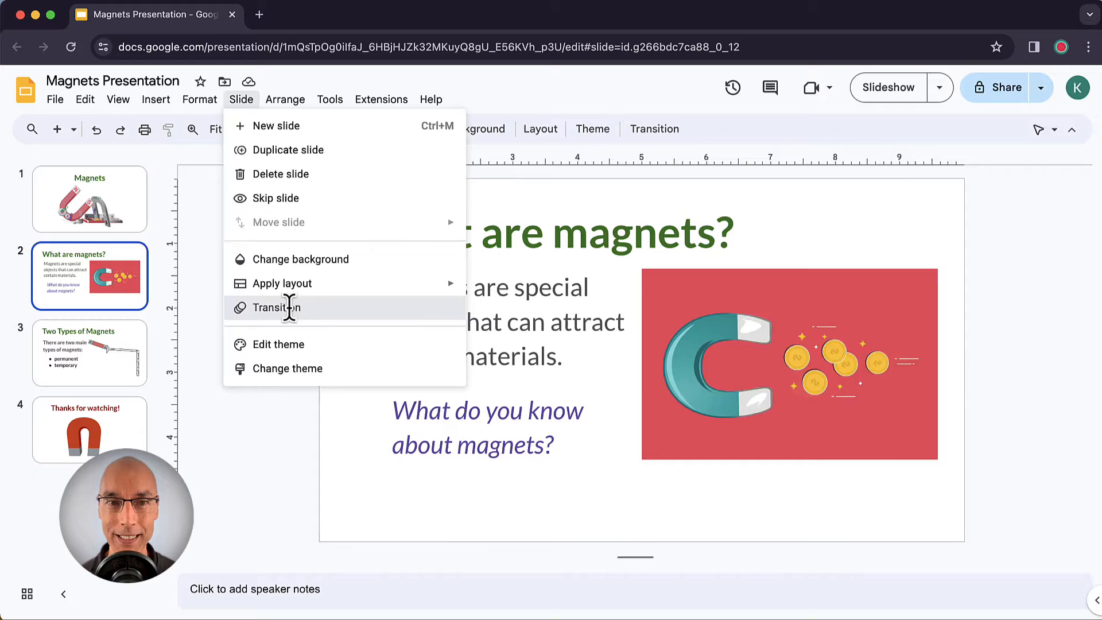
# - Show the Motion panel's Slide Transition section and its list of transition types
pyautogui.click(274, 308)
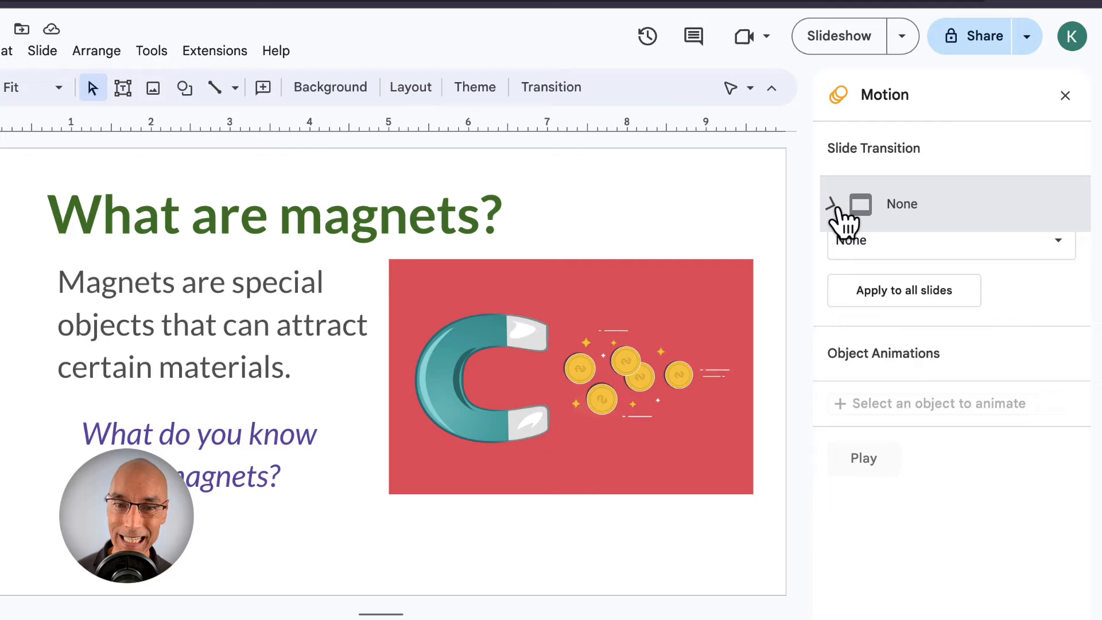
pyautogui.click(834, 204)
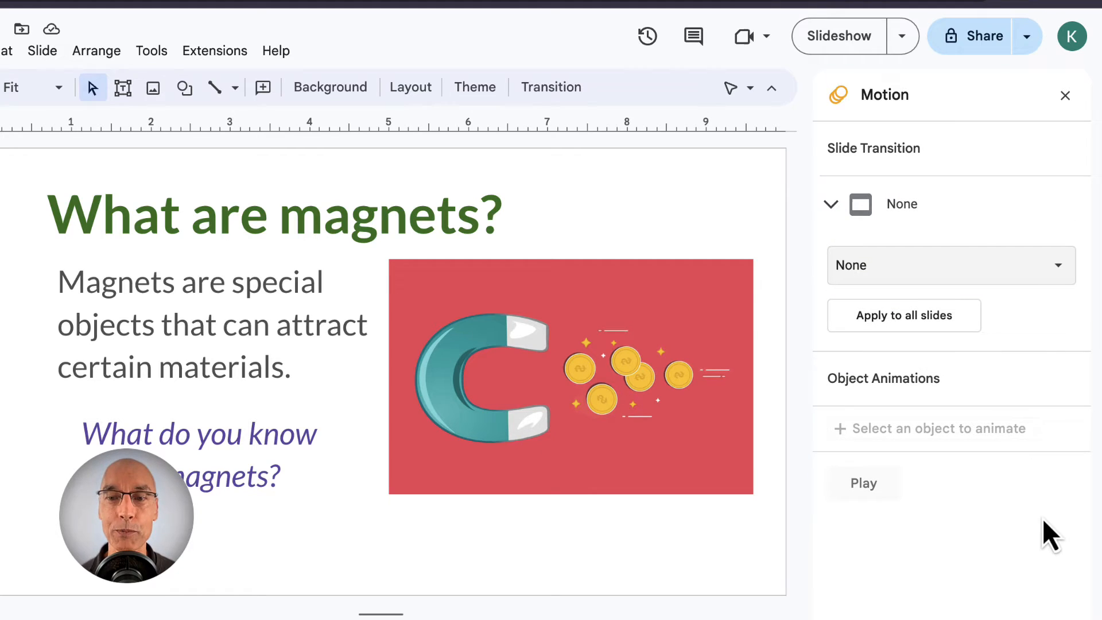
pyautogui.click(950, 265)
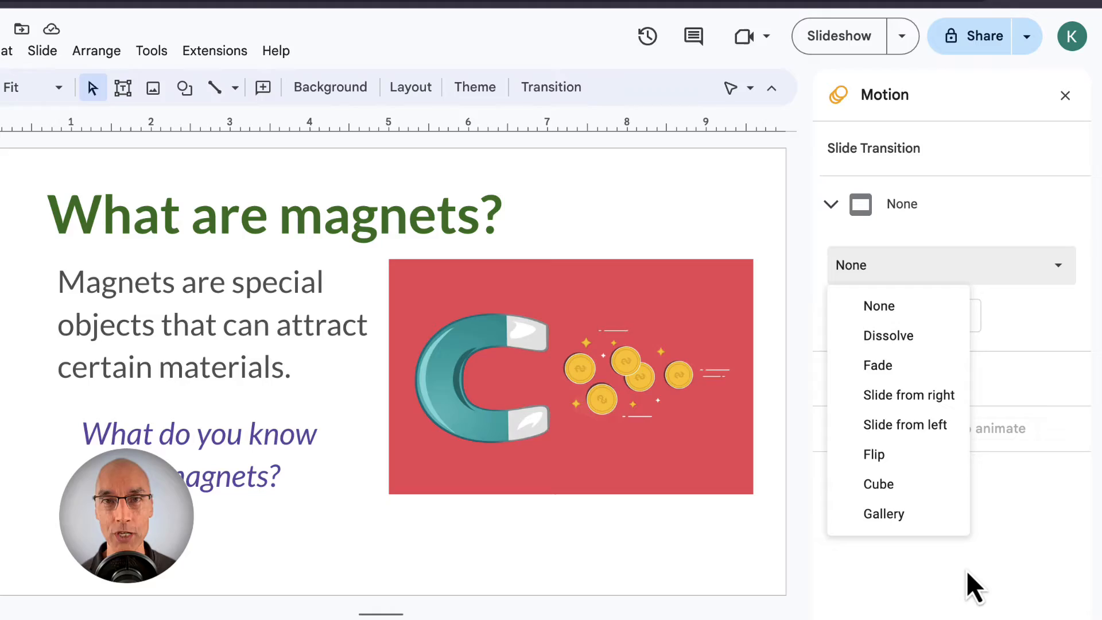
# - Choose Dissolve as the transition for the "What are magnets?" slide at a fairly fast speed
pyautogui.click(888, 336)
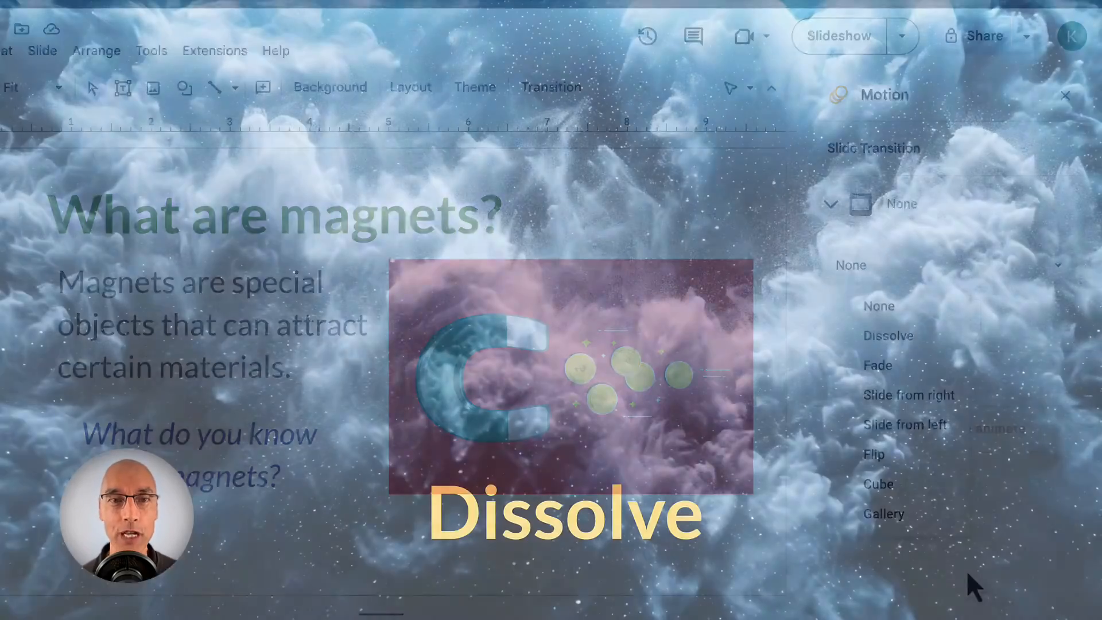
pyautogui.click(887, 336)
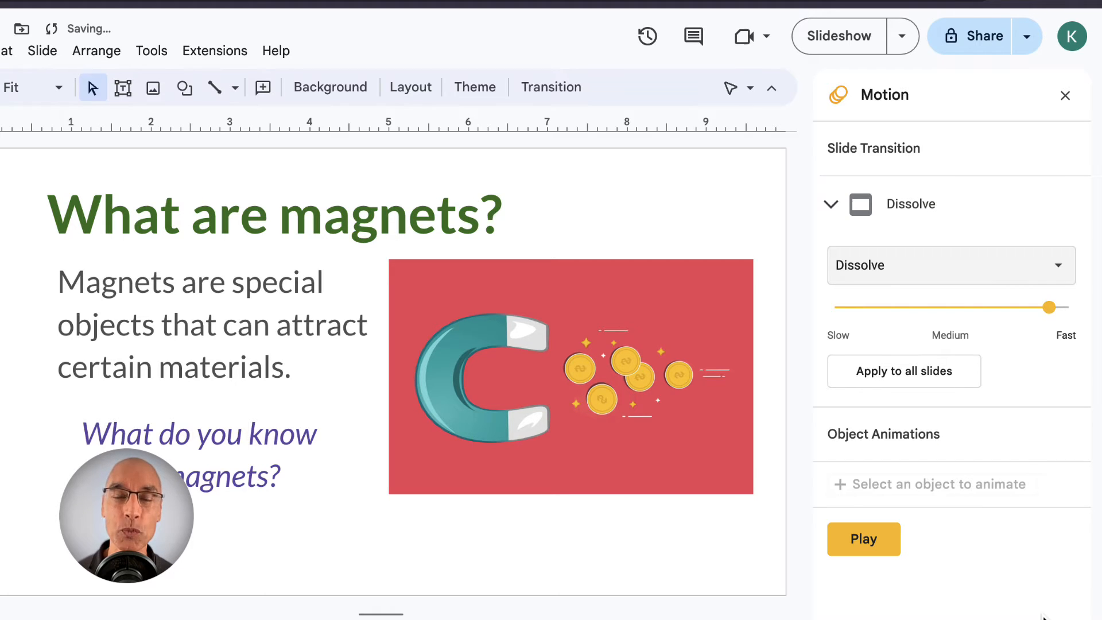
pyautogui.moveTo(1069, 439)
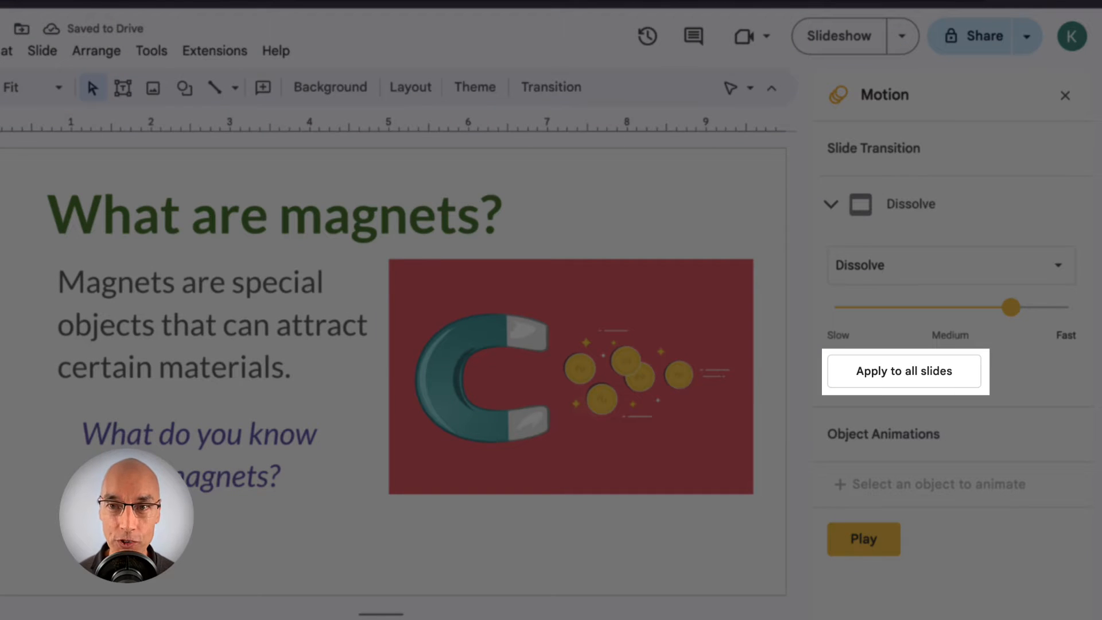
# - Apply the fast Dissolve transition to all four slides in the deck
pyautogui.click(904, 371)
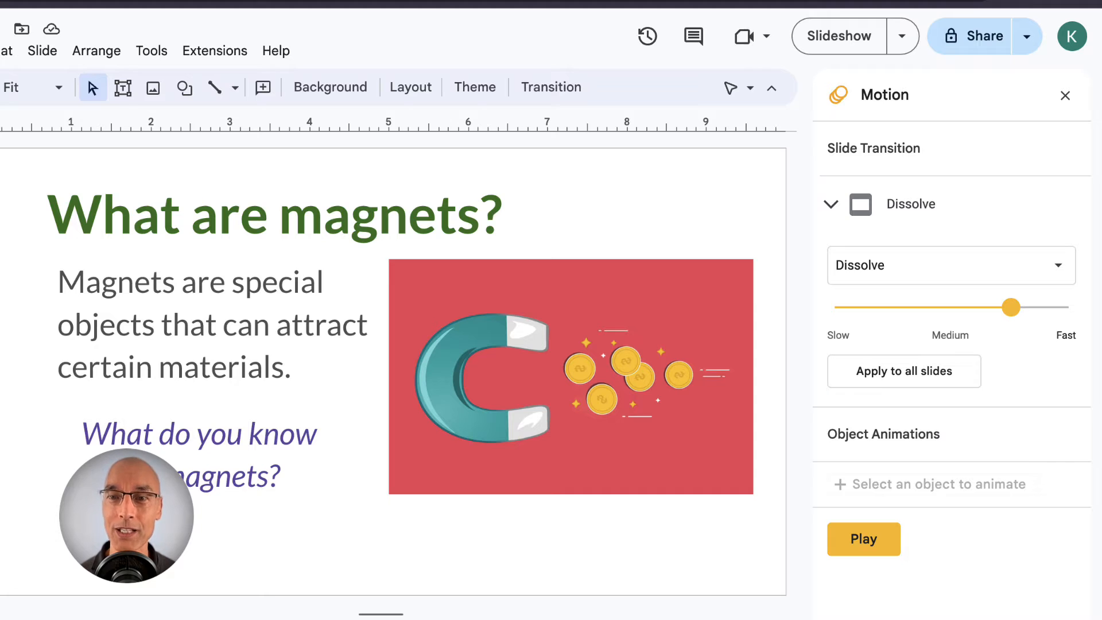
pyautogui.click(904, 370)
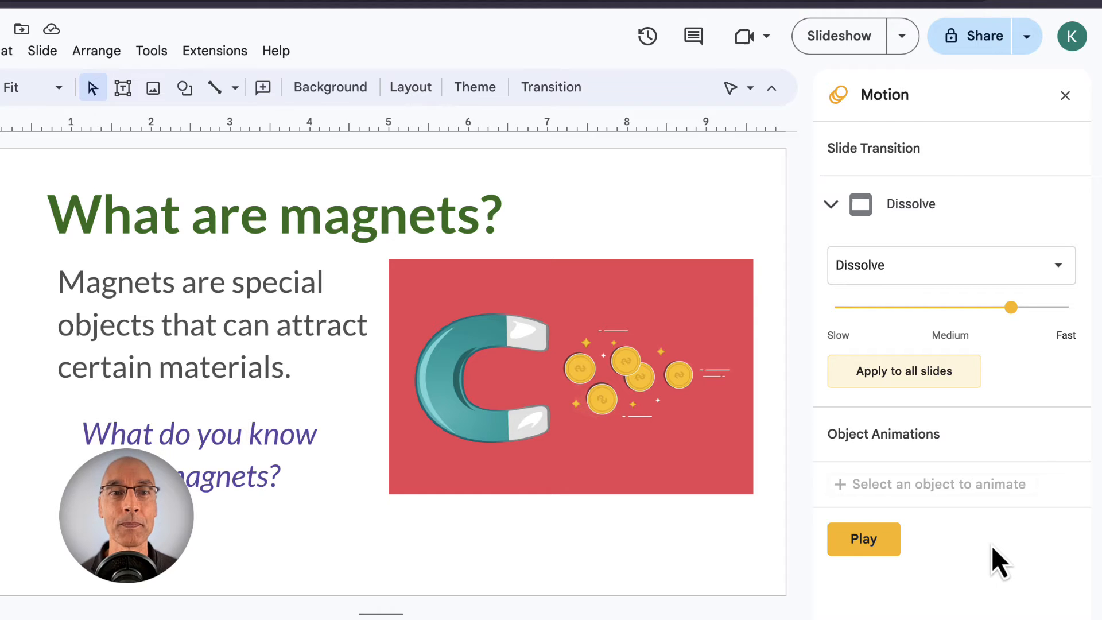
pyautogui.scroll(-3)
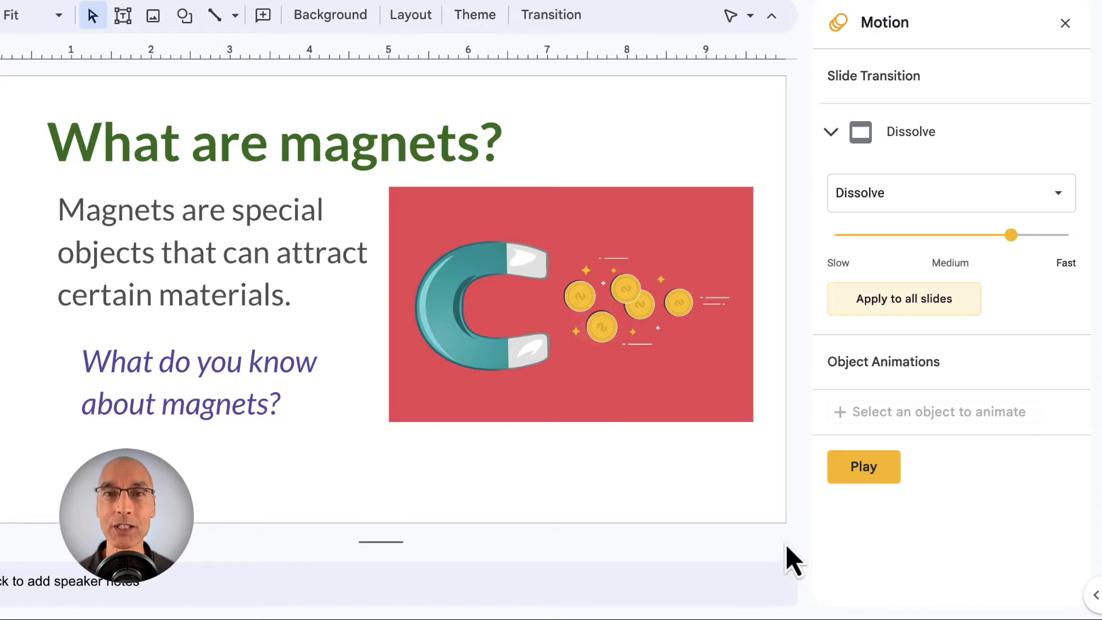
# - Add an Appear-on-click animation to the magnet image
pyautogui.click(570, 304)
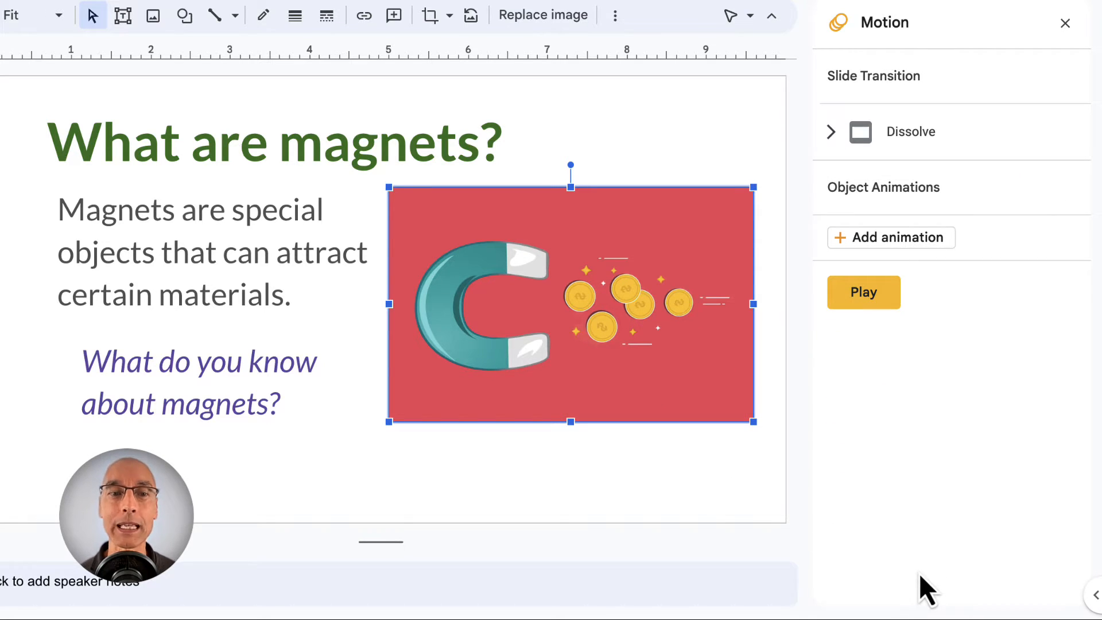
pyautogui.click(891, 237)
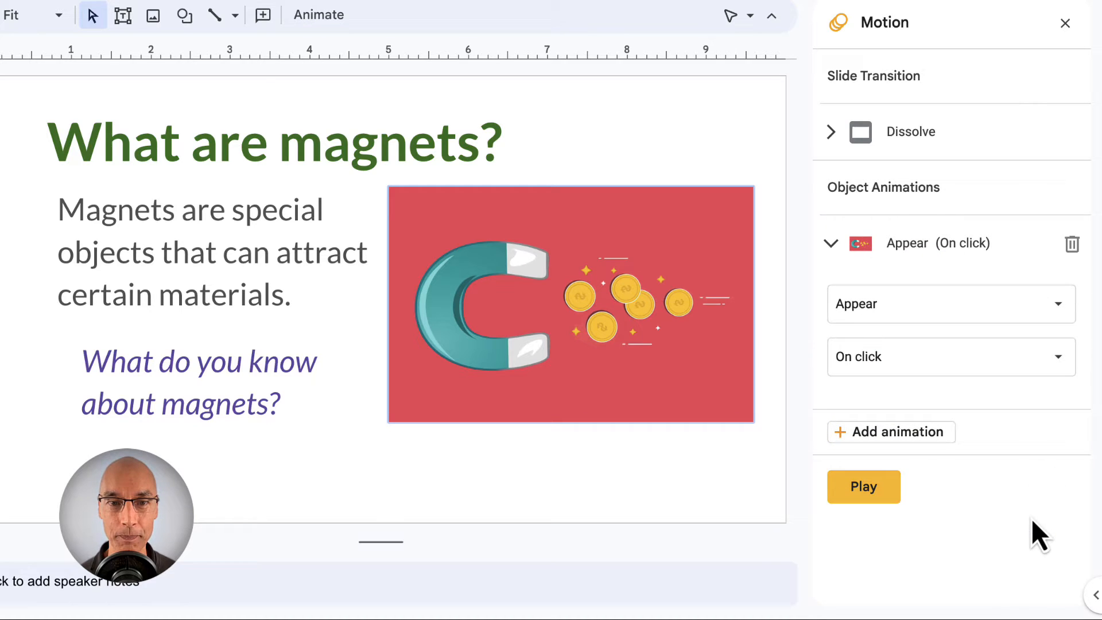
pyautogui.moveTo(1041, 317)
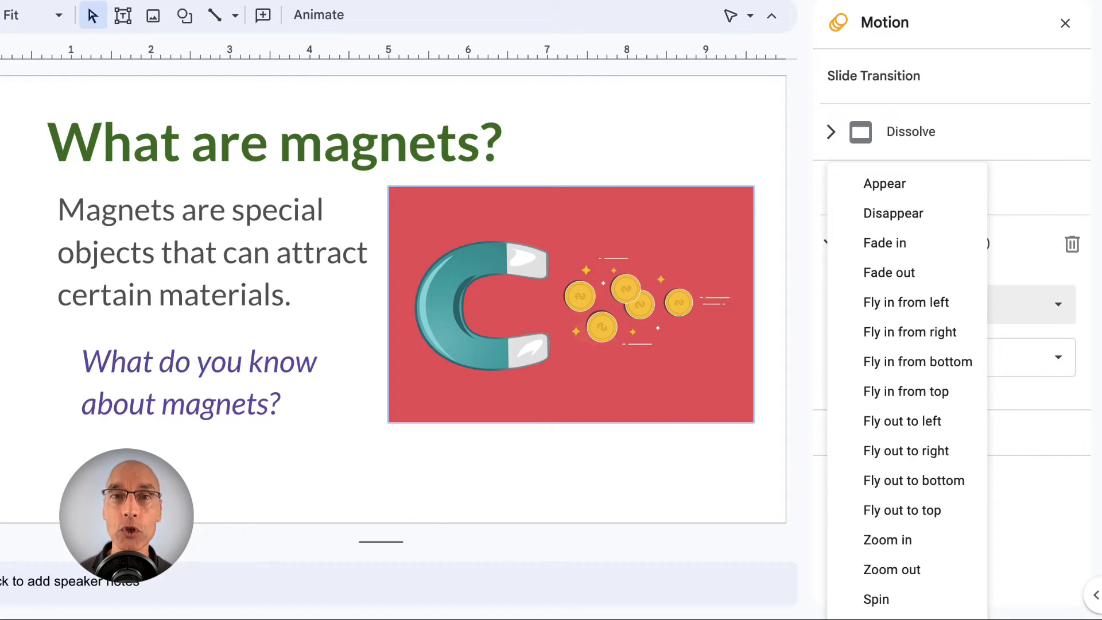
# - Keep Appear as the magnet image's animation effect and show its start options
pyautogui.click(885, 183)
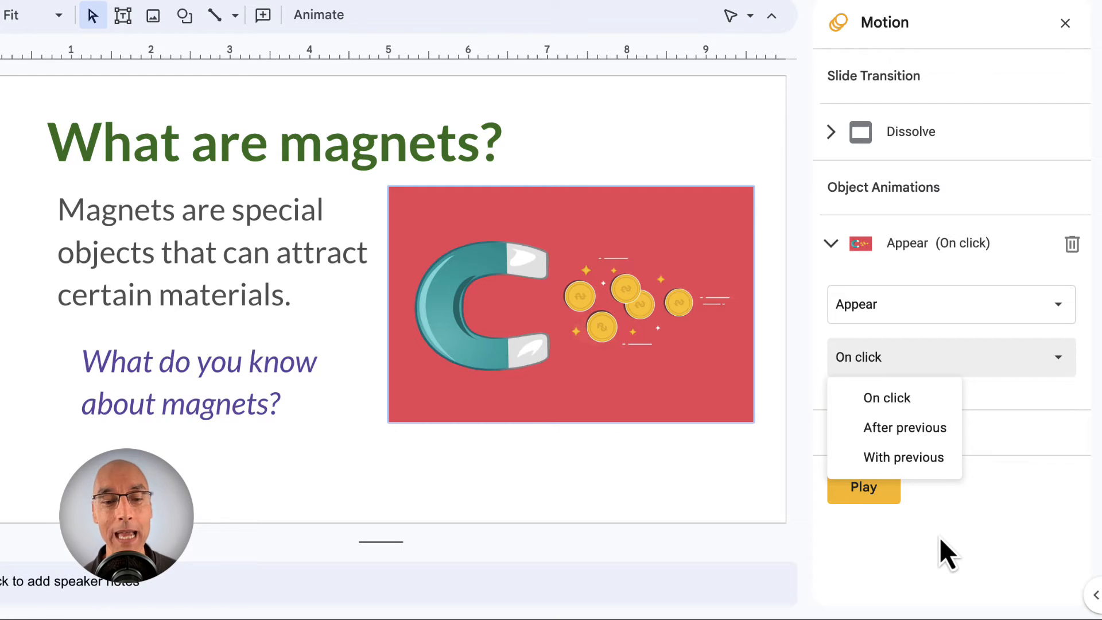
# - Keep the image animating On click, then select the "Magnets are special" paragraph for animating
pyautogui.click(886, 397)
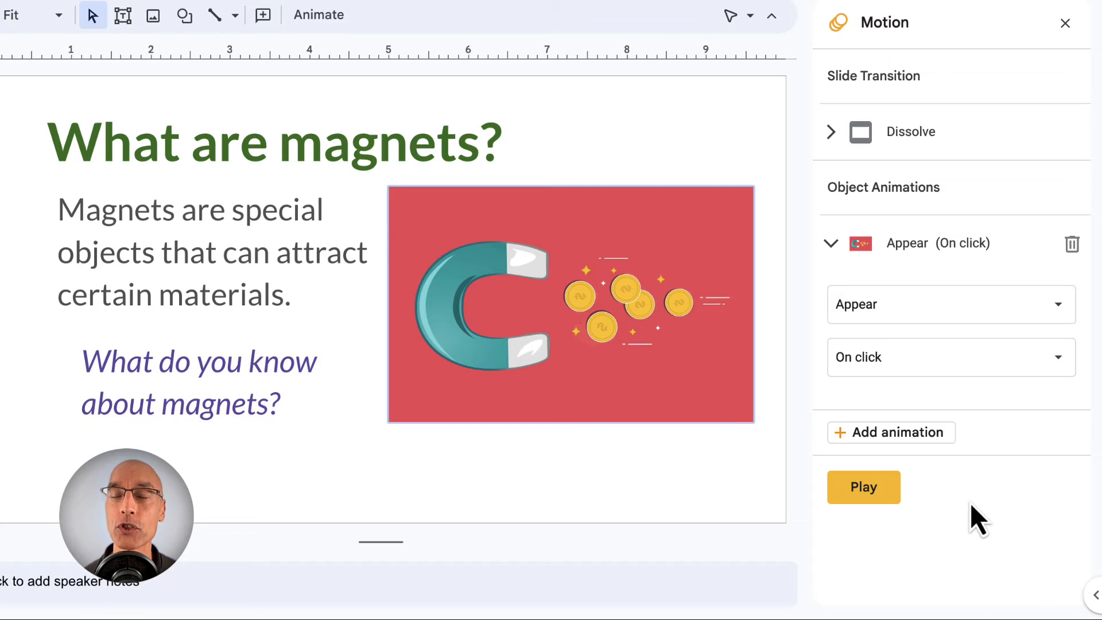
pyautogui.click(1072, 243)
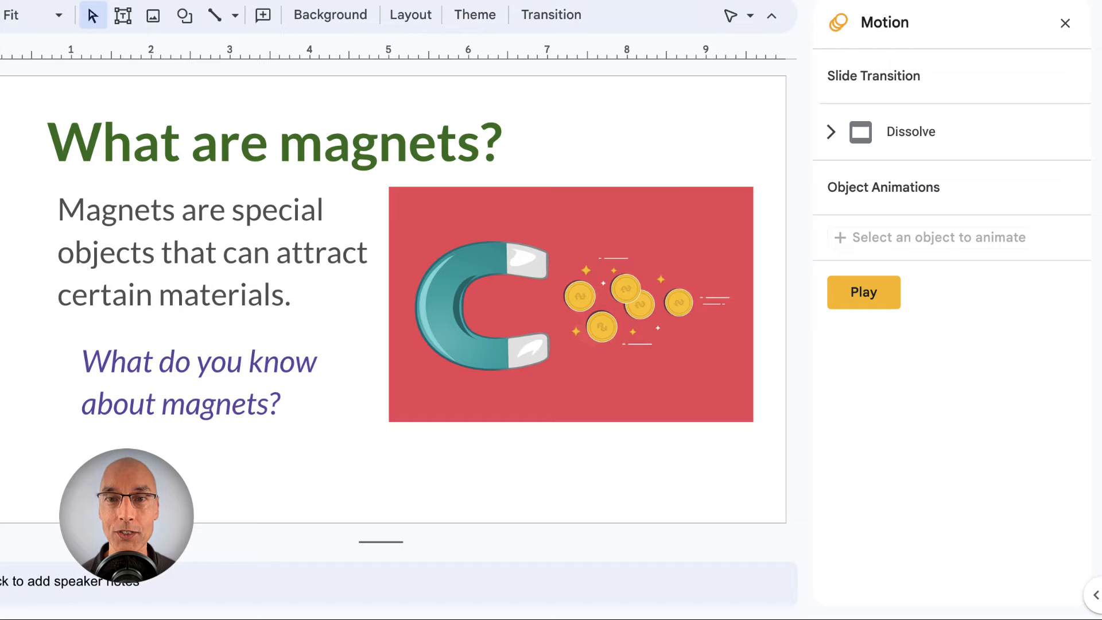
pyautogui.click(212, 253)
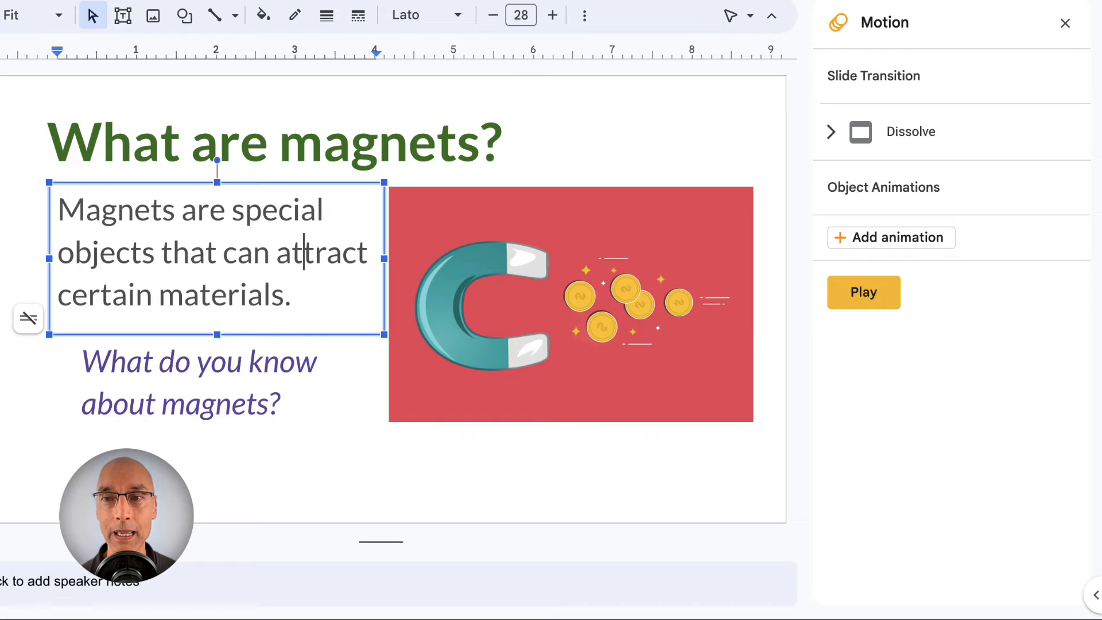
pyautogui.click(570, 302)
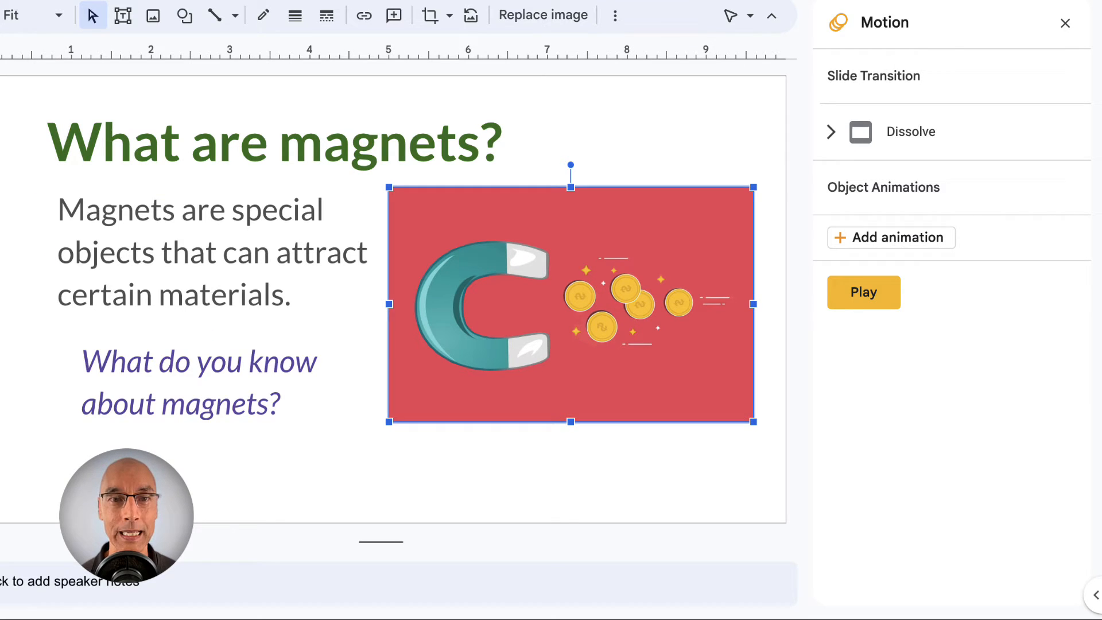
pyautogui.click(199, 383)
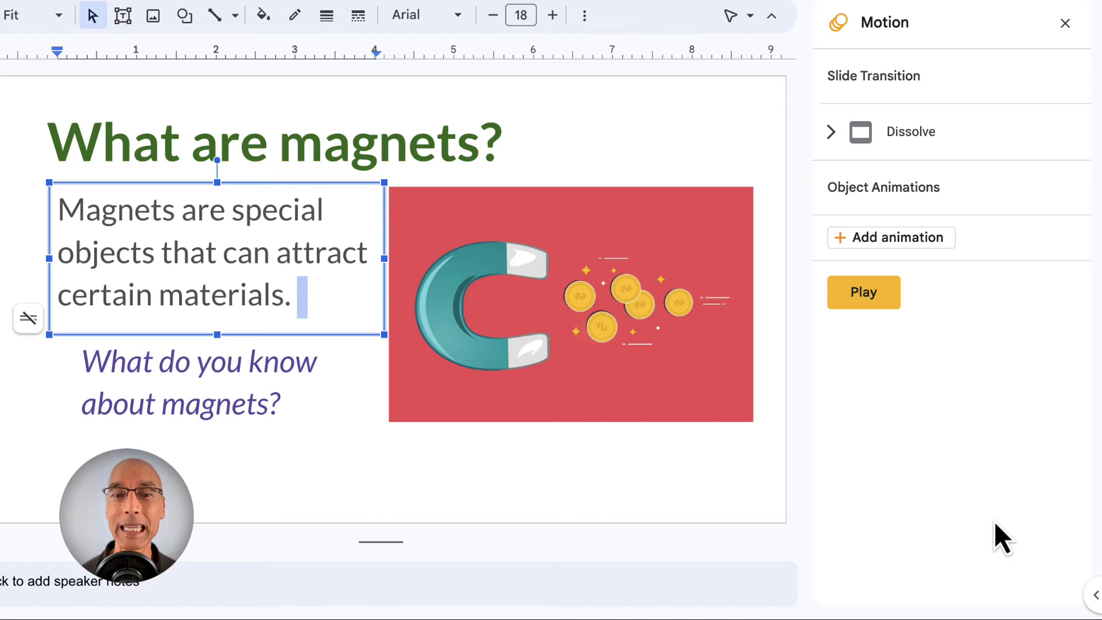
# - Make the body text Fly in from left, starting After previous
pyautogui.click(891, 237)
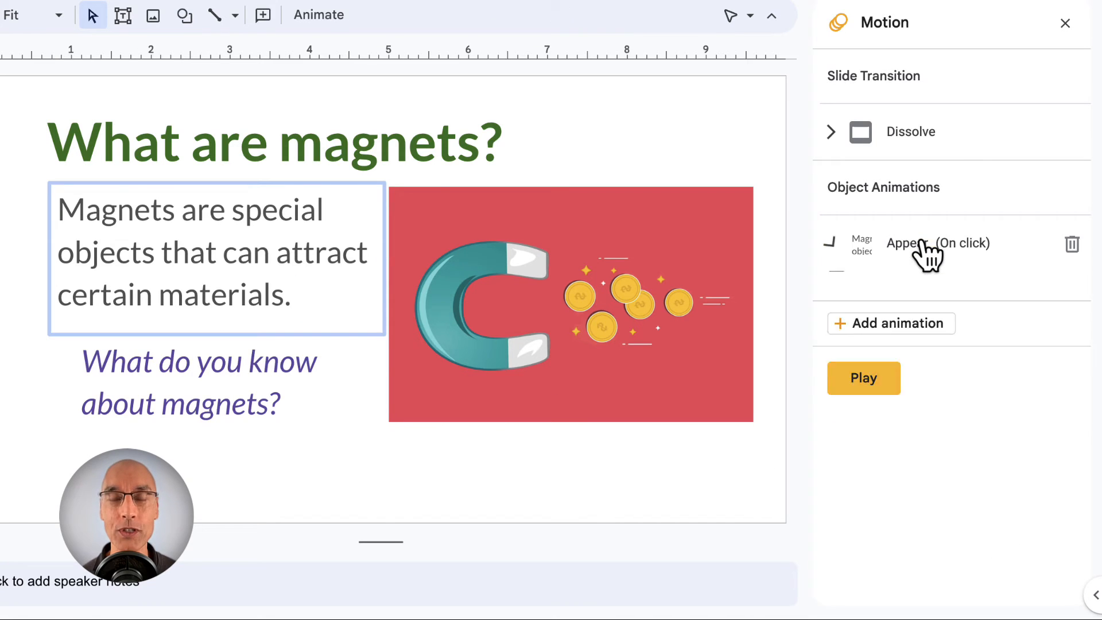
pyautogui.click(929, 243)
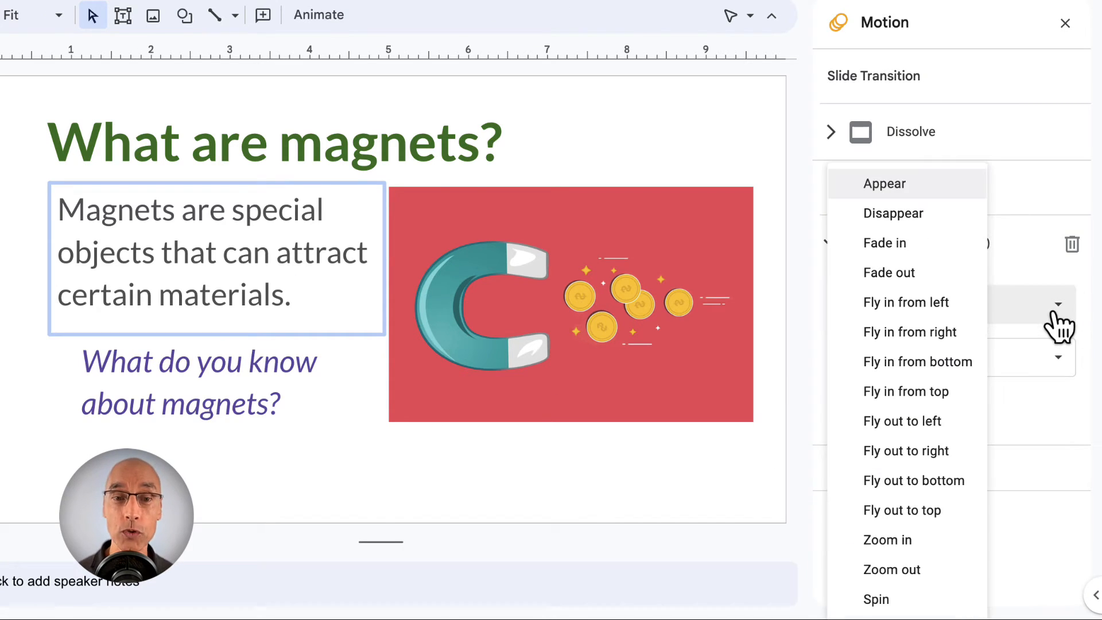
pyautogui.click(906, 302)
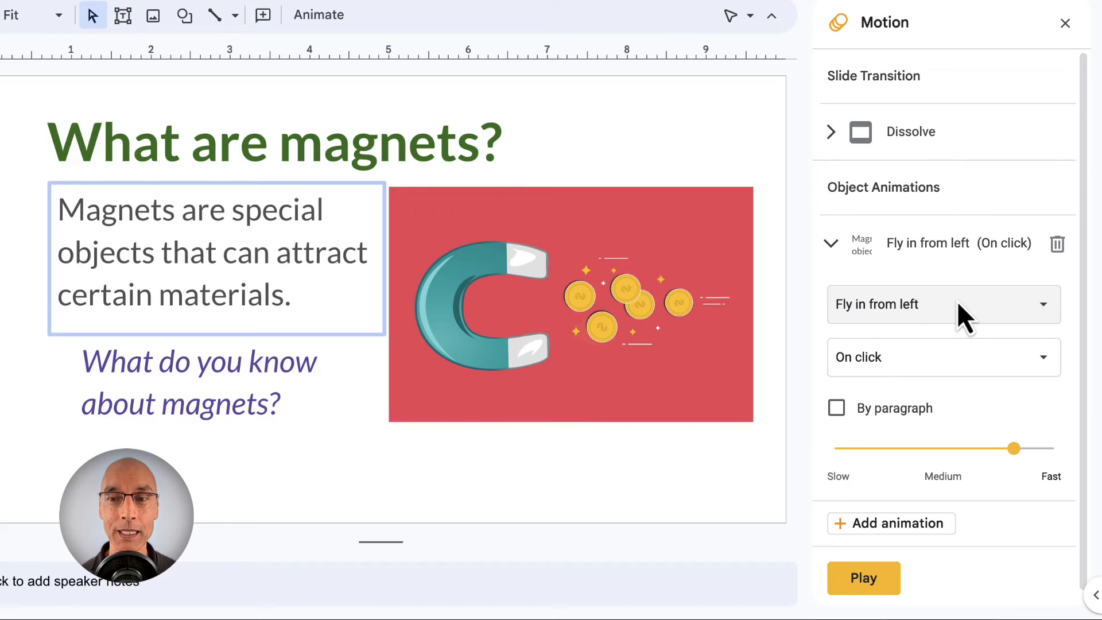
pyautogui.moveTo(1048, 380)
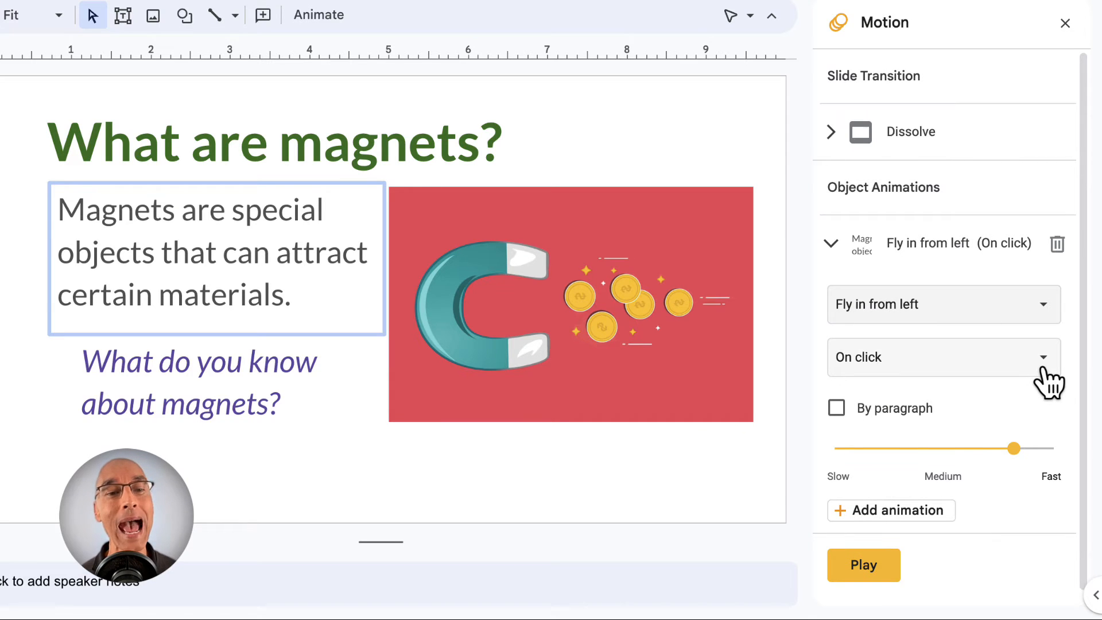
pyautogui.click(942, 356)
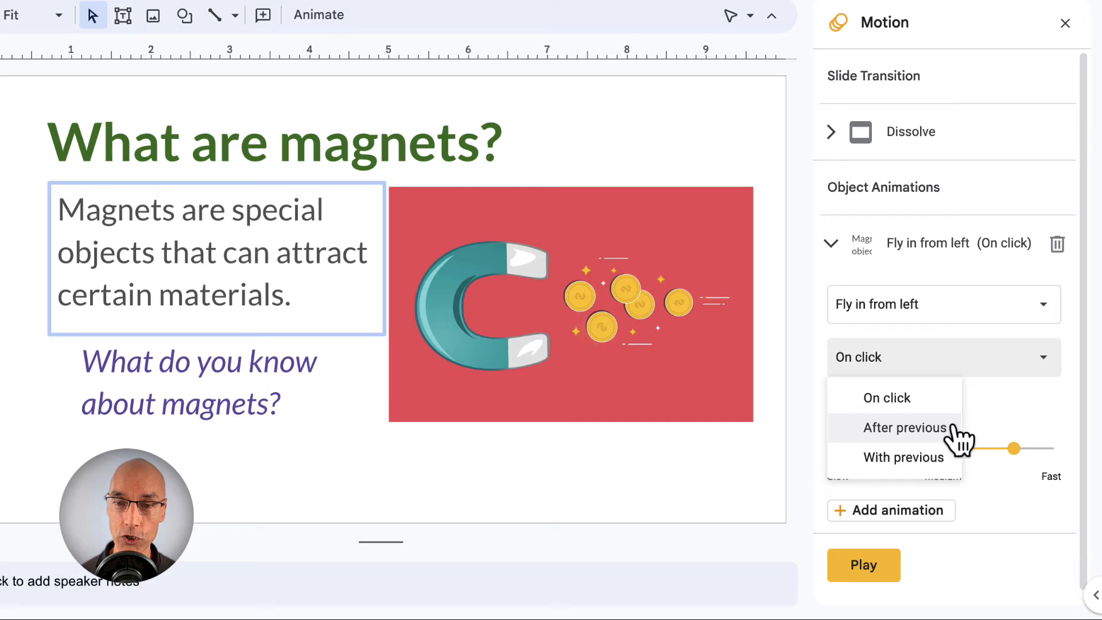
pyautogui.click(906, 427)
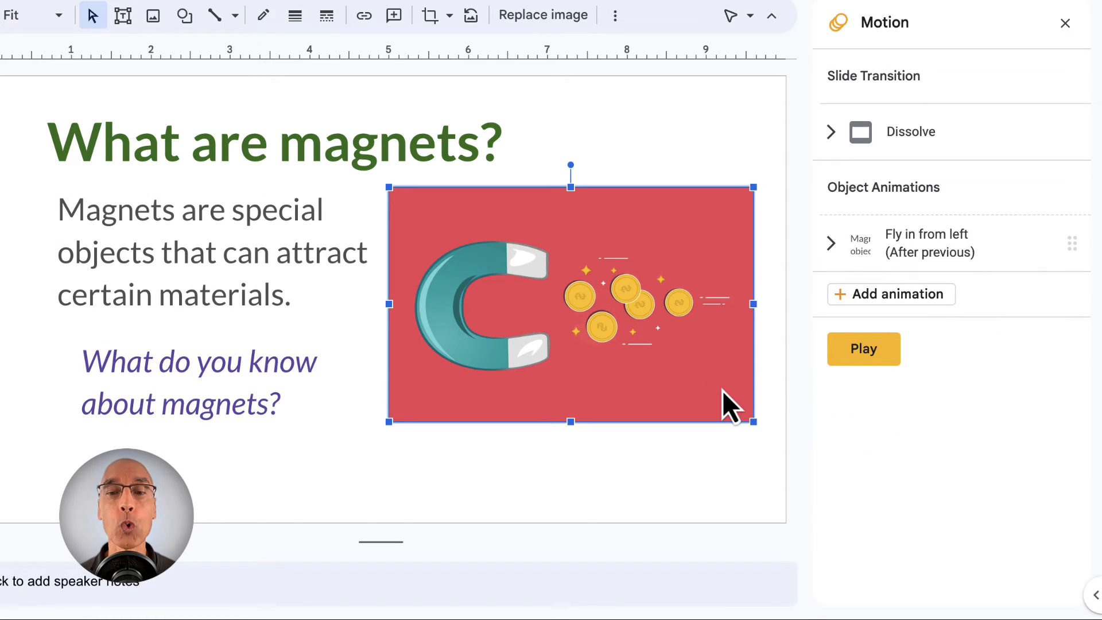
pyautogui.moveTo(935, 317)
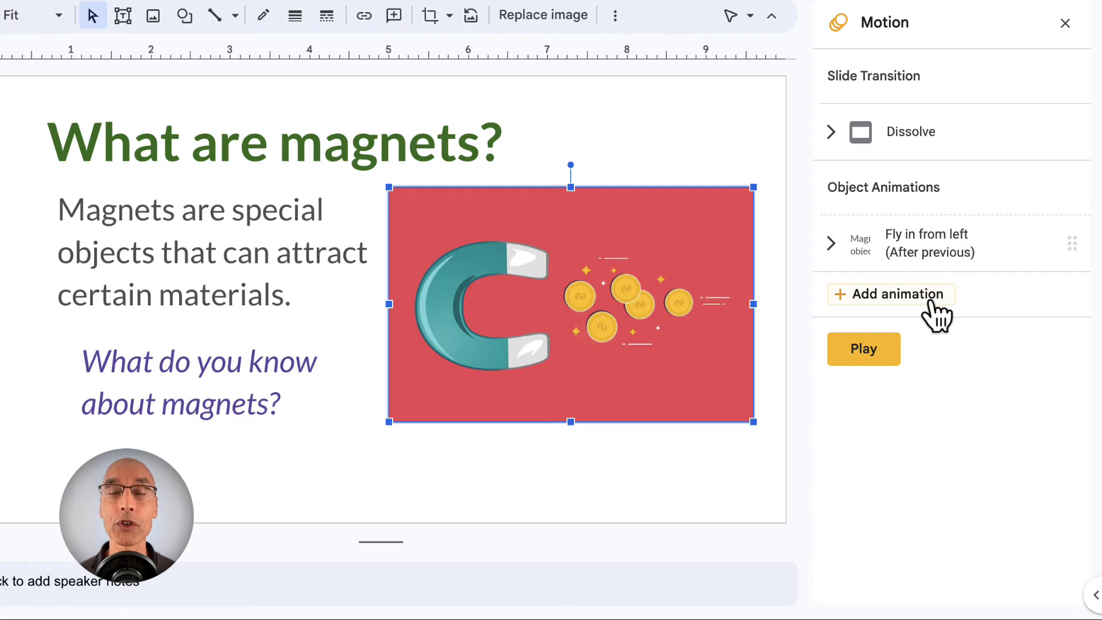
# - Make the magnet picture Fly in from right, starting With previous
pyautogui.click(897, 294)
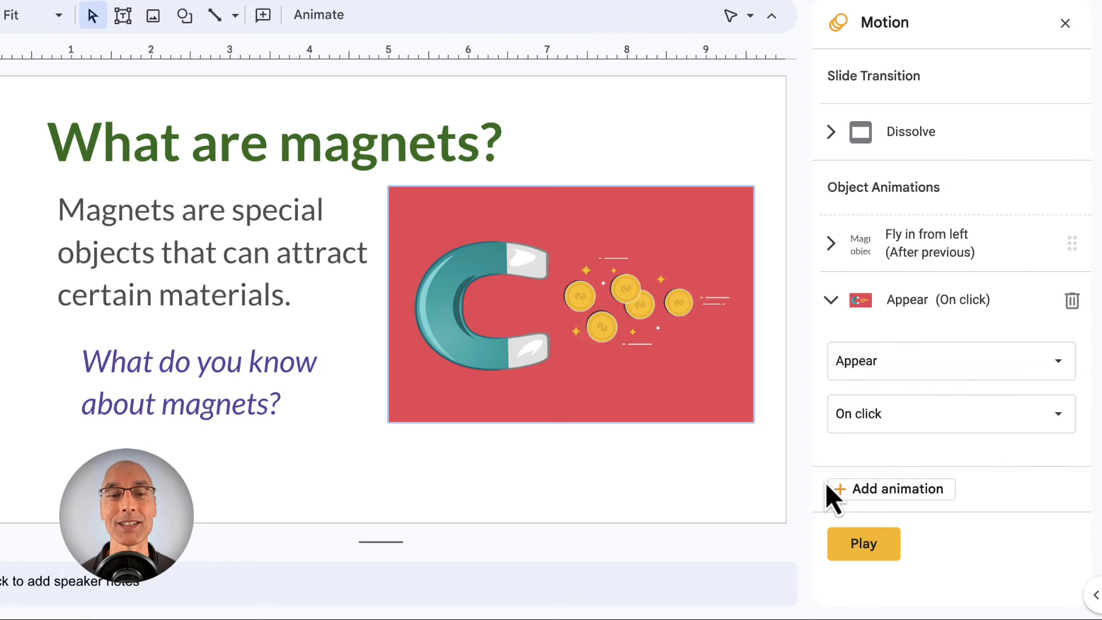
pyautogui.click(950, 361)
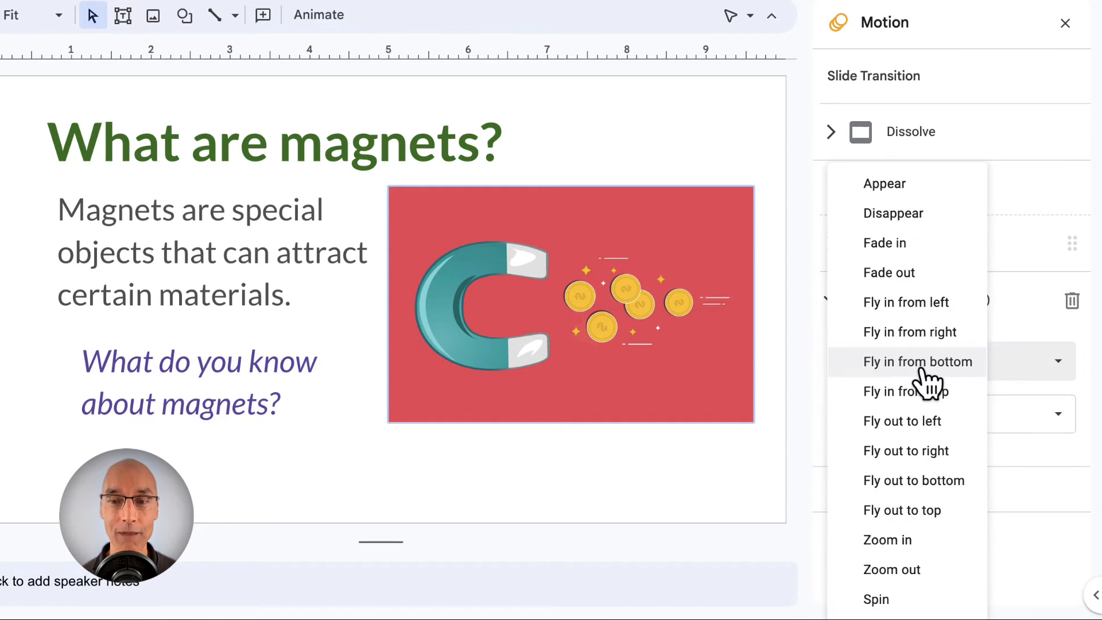
pyautogui.click(910, 332)
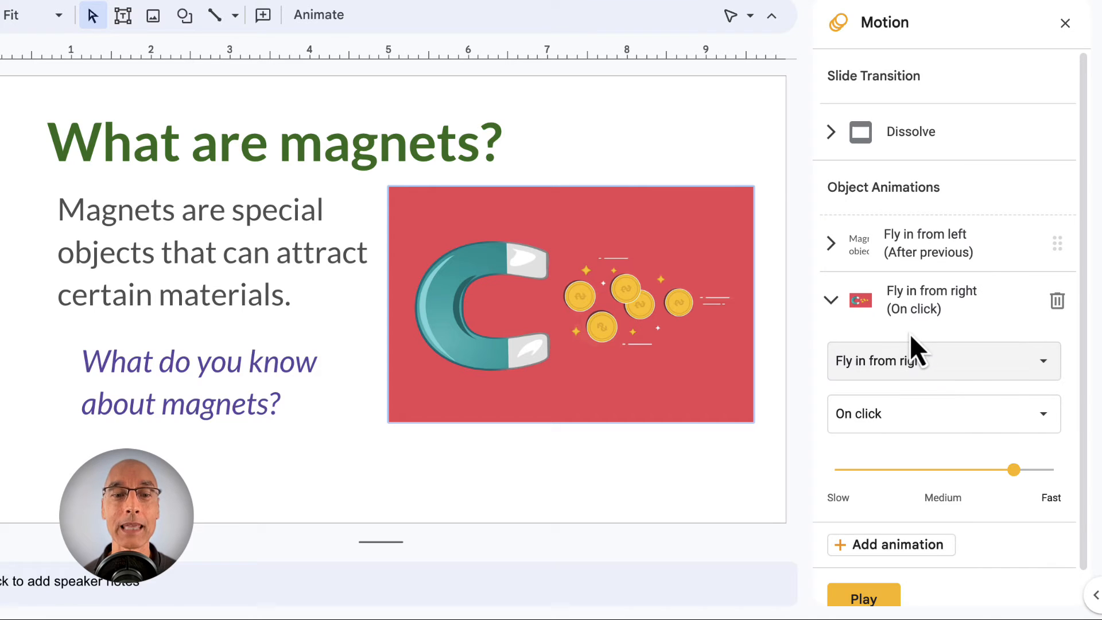
pyautogui.click(942, 413)
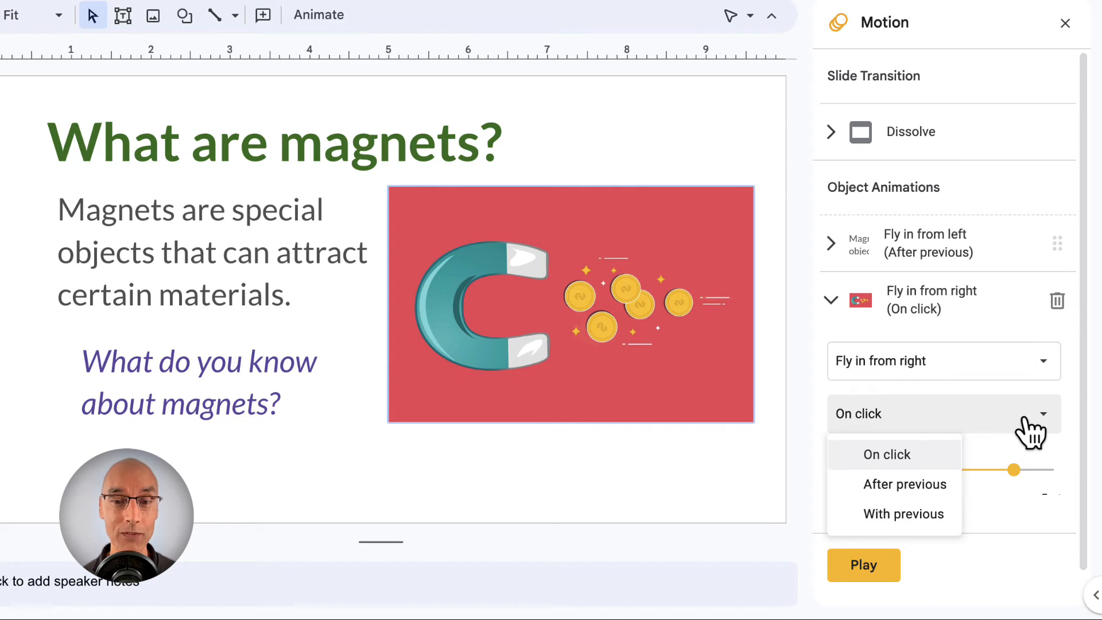
pyautogui.click(905, 513)
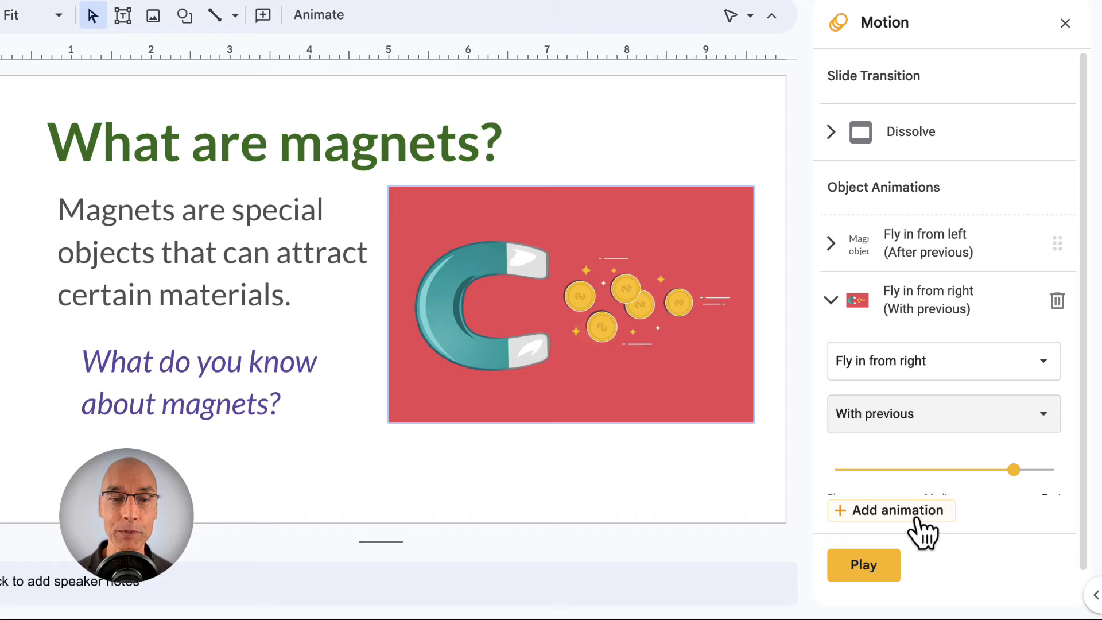
pyautogui.moveTo(1071, 541)
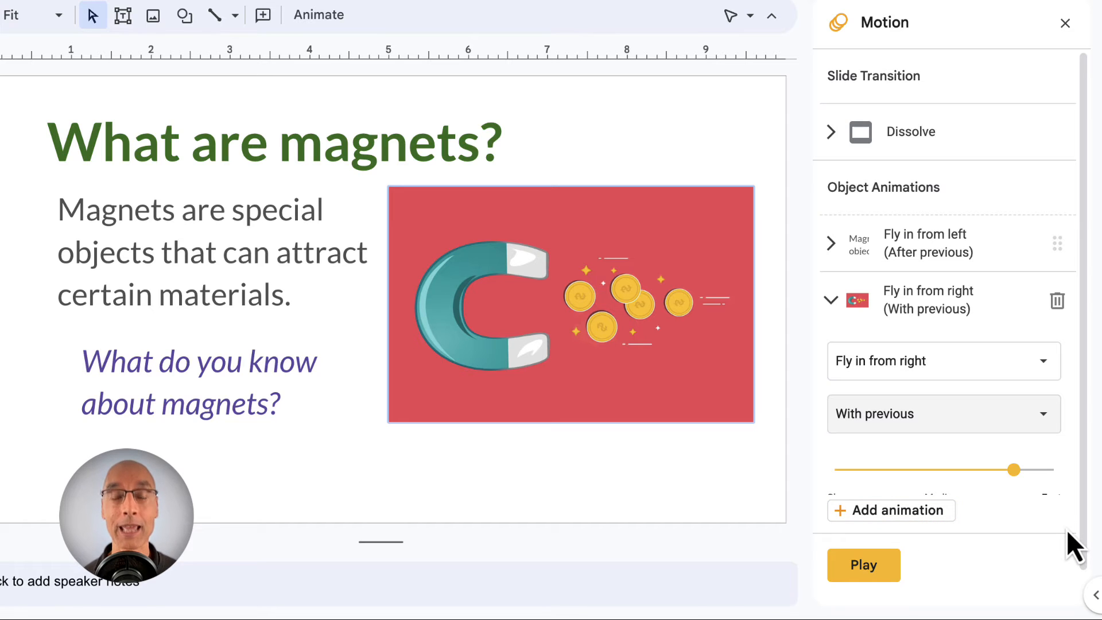
pyautogui.moveTo(384, 531)
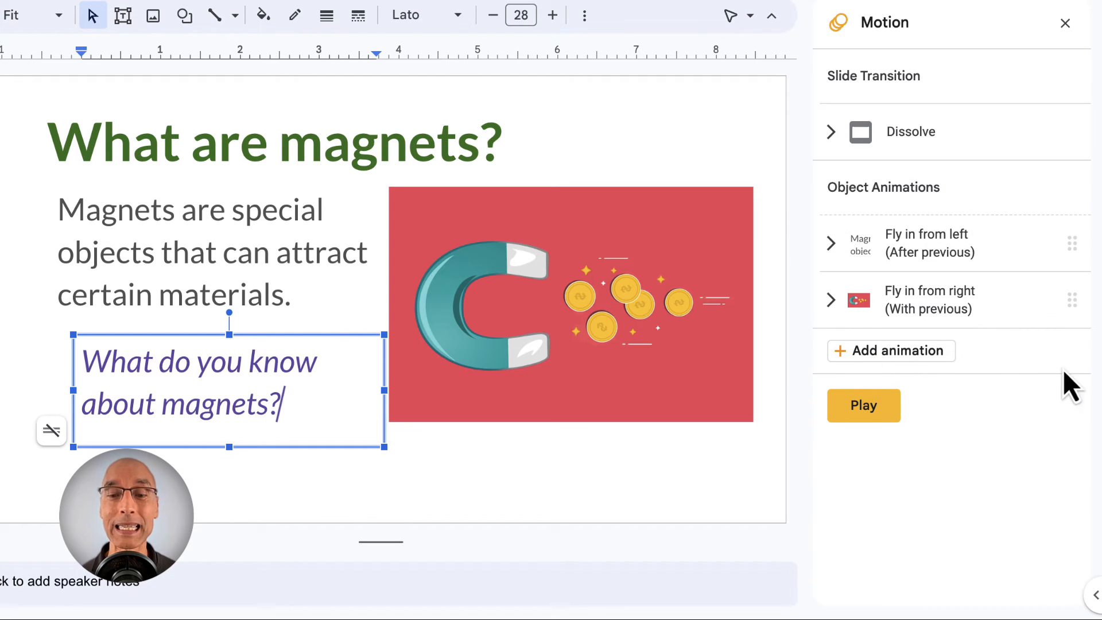
# - Give the "What do you know about magnets?" question a Fade in animation On click
pyautogui.click(891, 352)
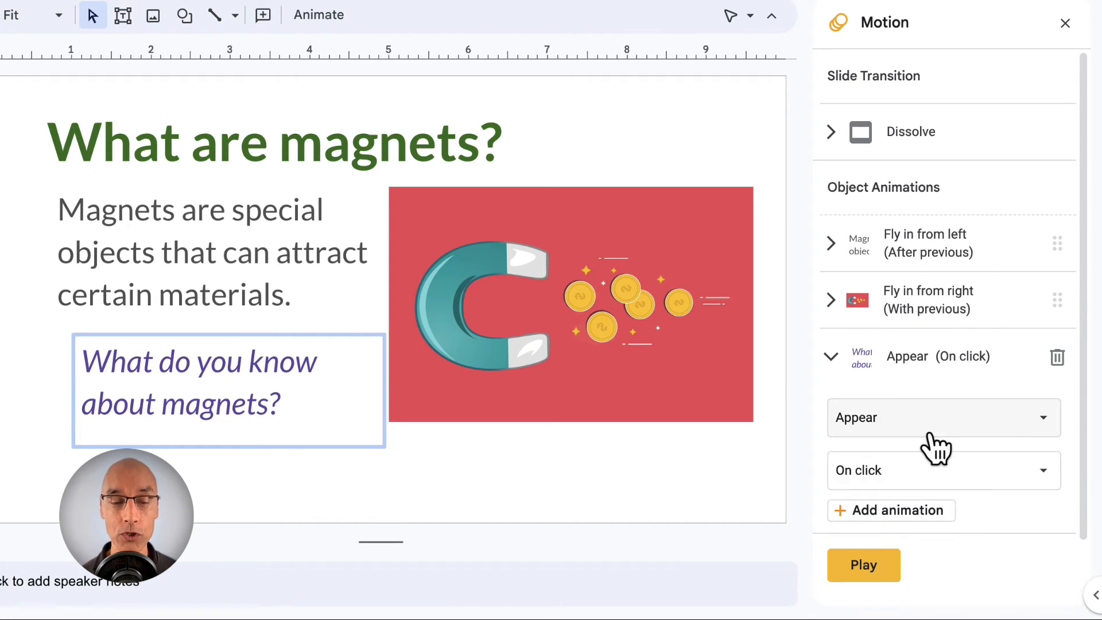
pyautogui.click(944, 418)
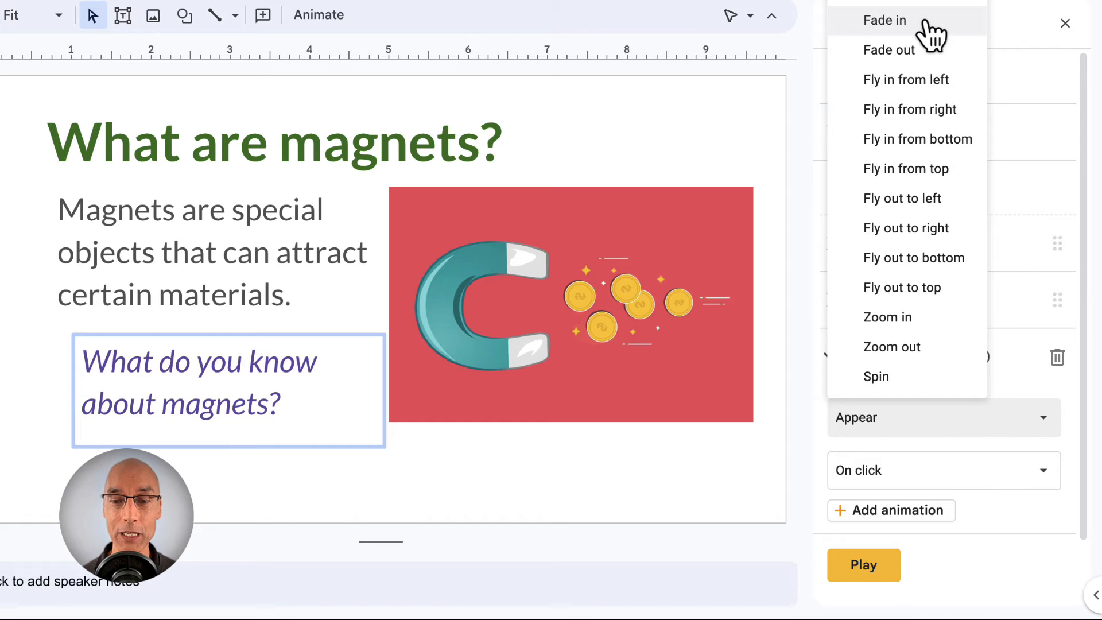
pyautogui.click(884, 19)
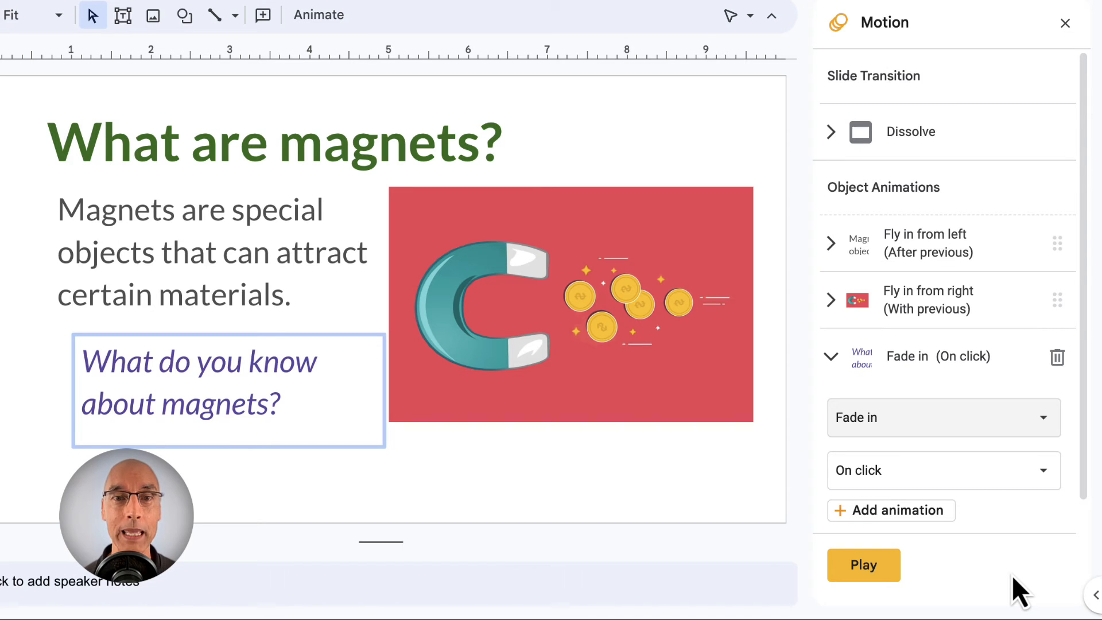
pyautogui.click(863, 565)
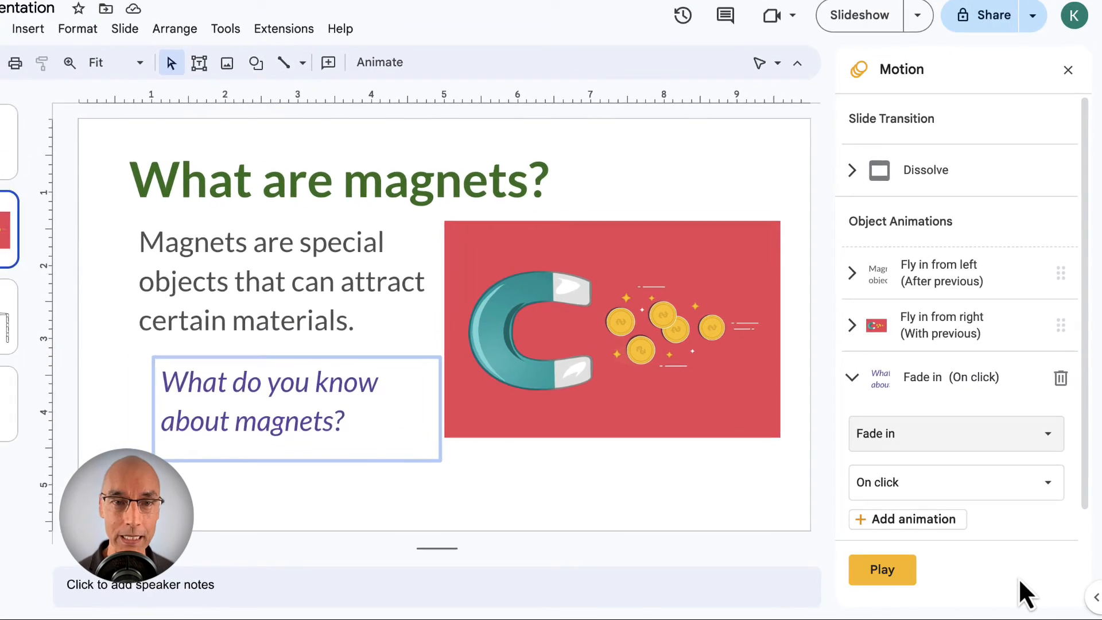
# - Preview the slide's animations, advancing through the question's fade-in, then stop the preview
pyautogui.click(882, 569)
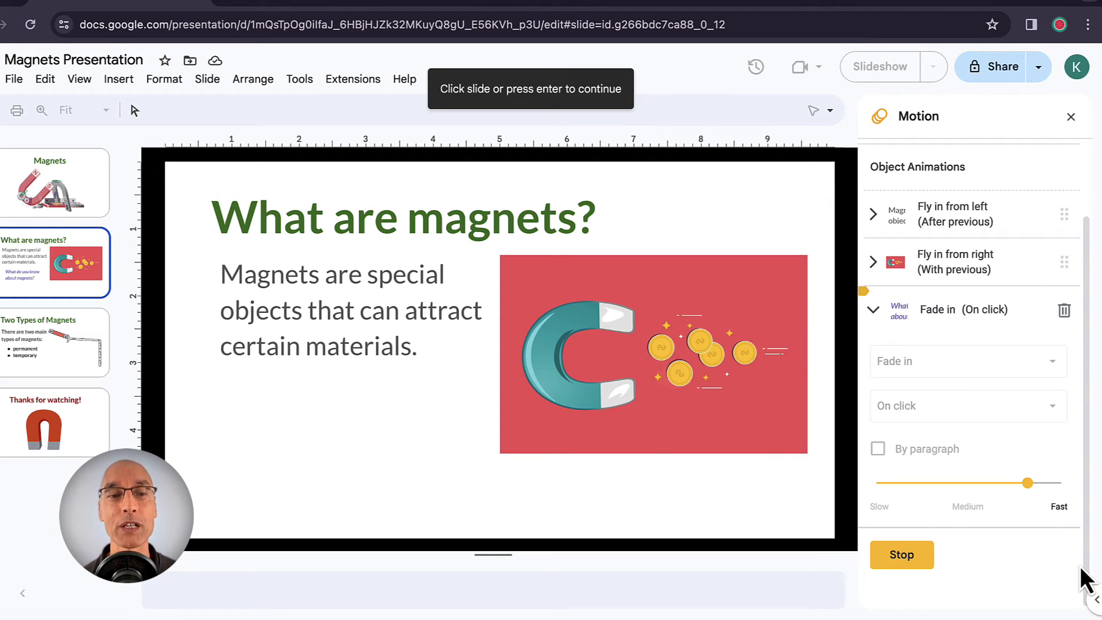
pyautogui.moveTo(467, 506)
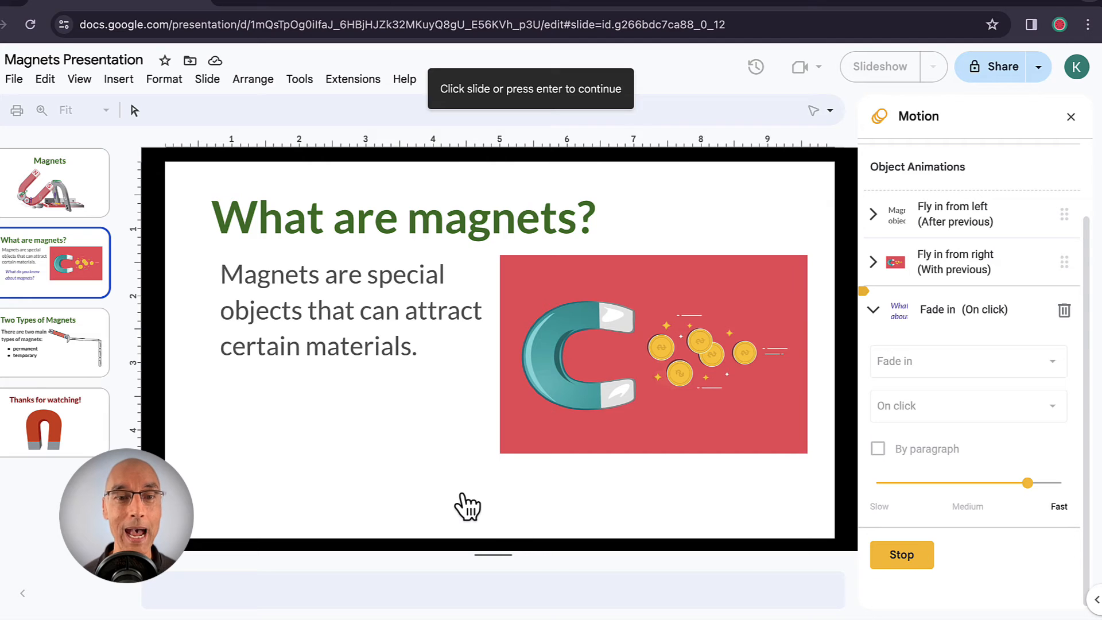
pyautogui.click(467, 507)
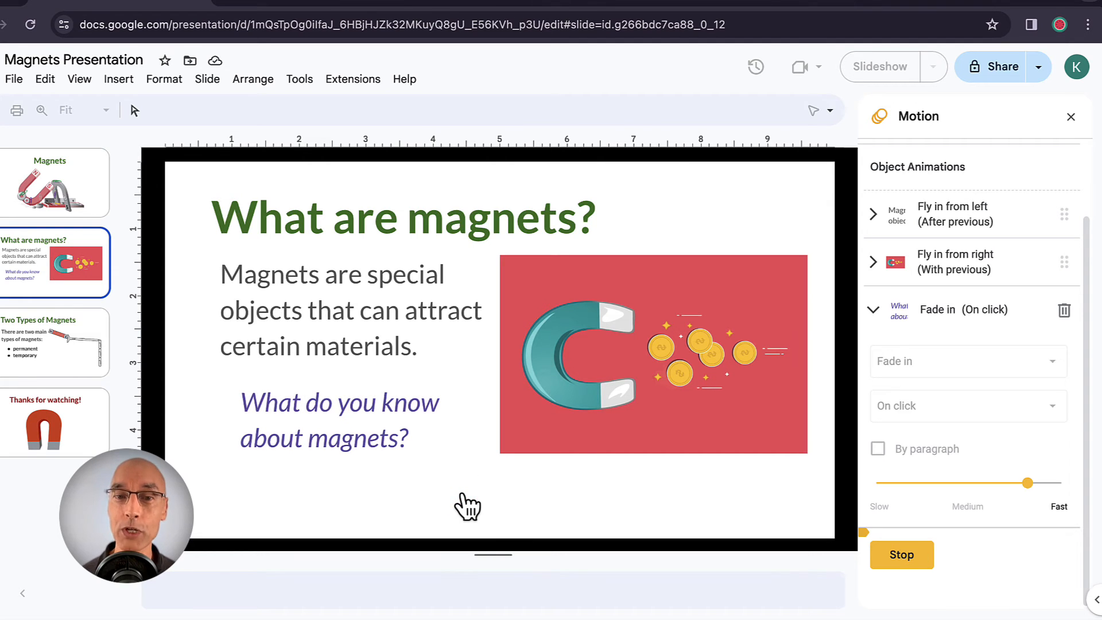
pyautogui.moveTo(893, 616)
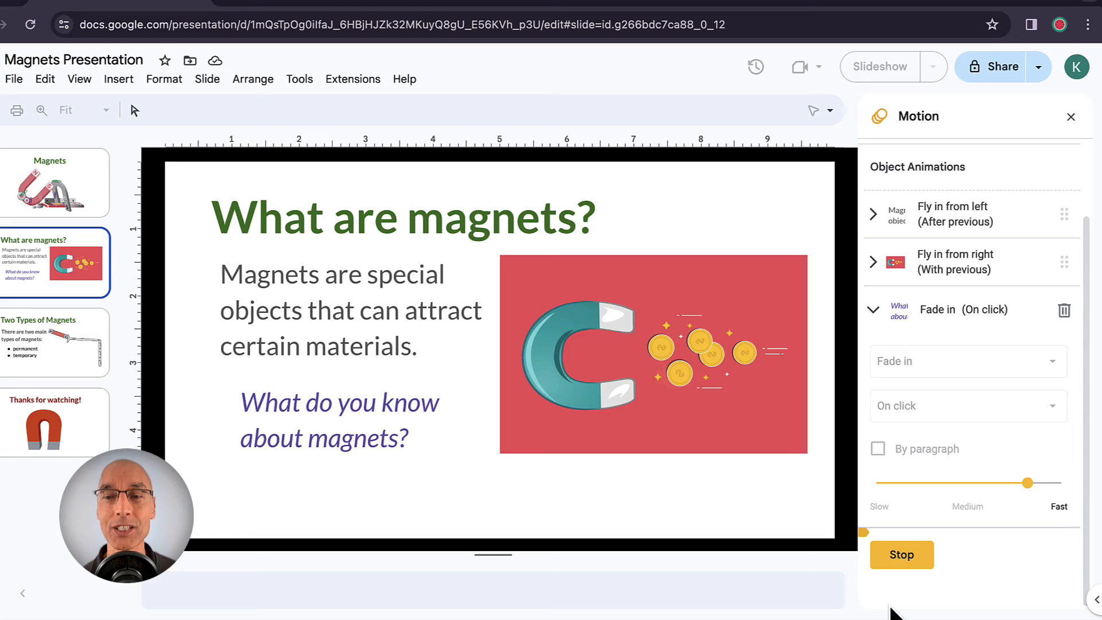
pyautogui.click(901, 554)
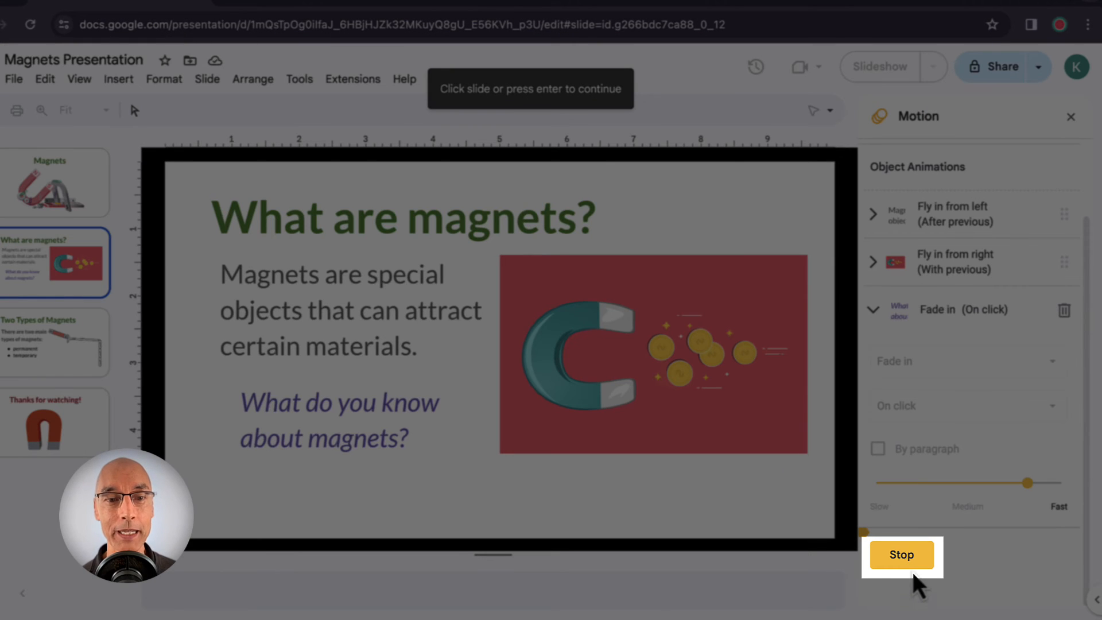
pyautogui.click(903, 555)
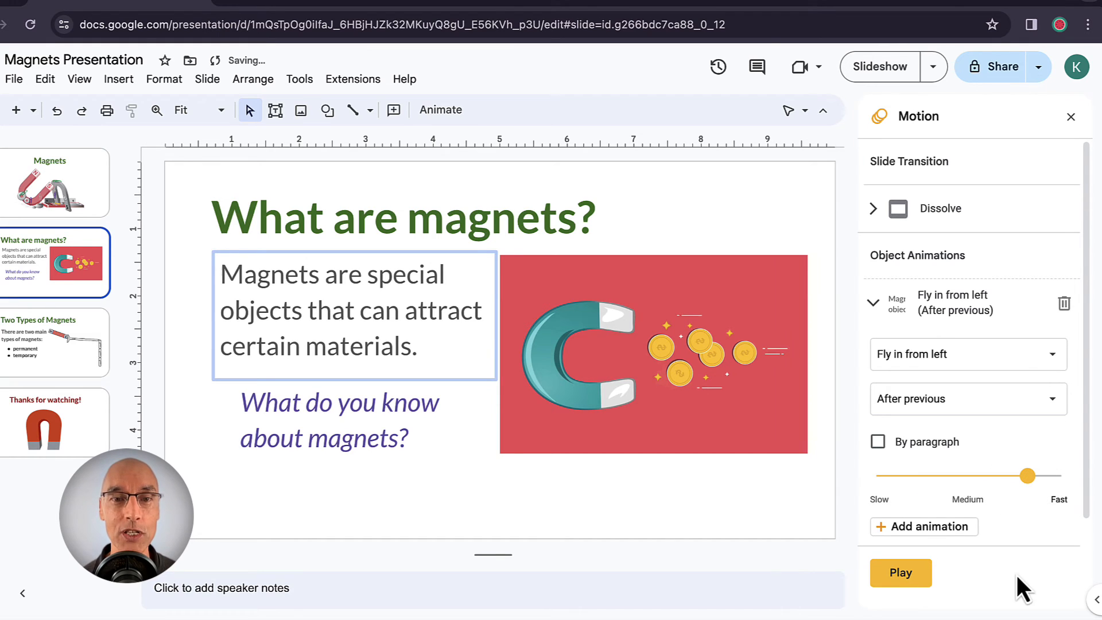
pyautogui.moveTo(632, 618)
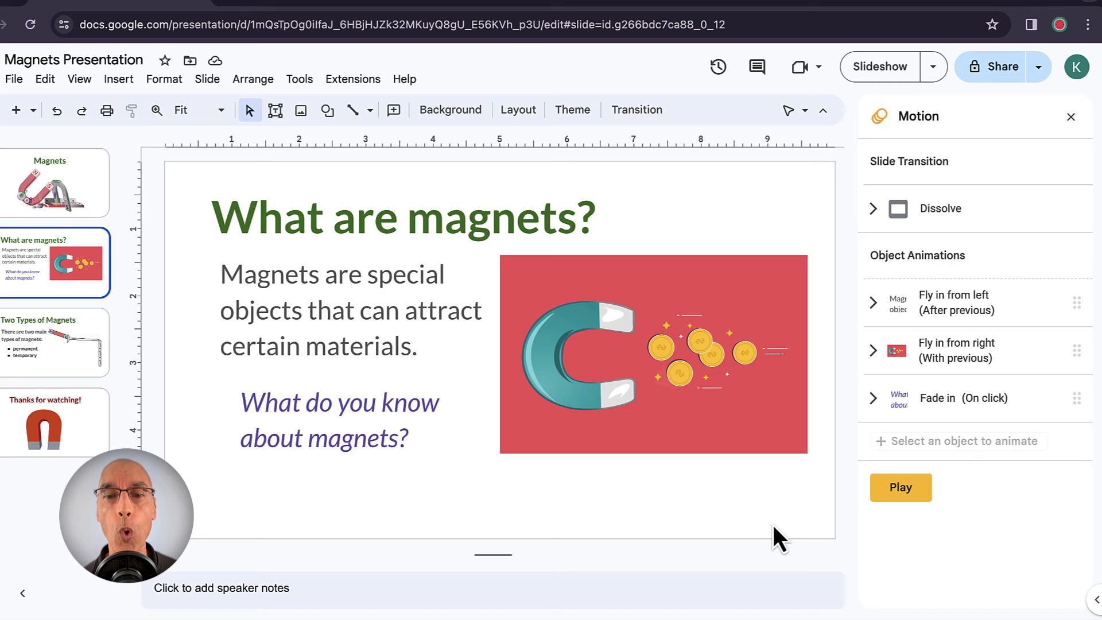
pyautogui.moveTo(932, 555)
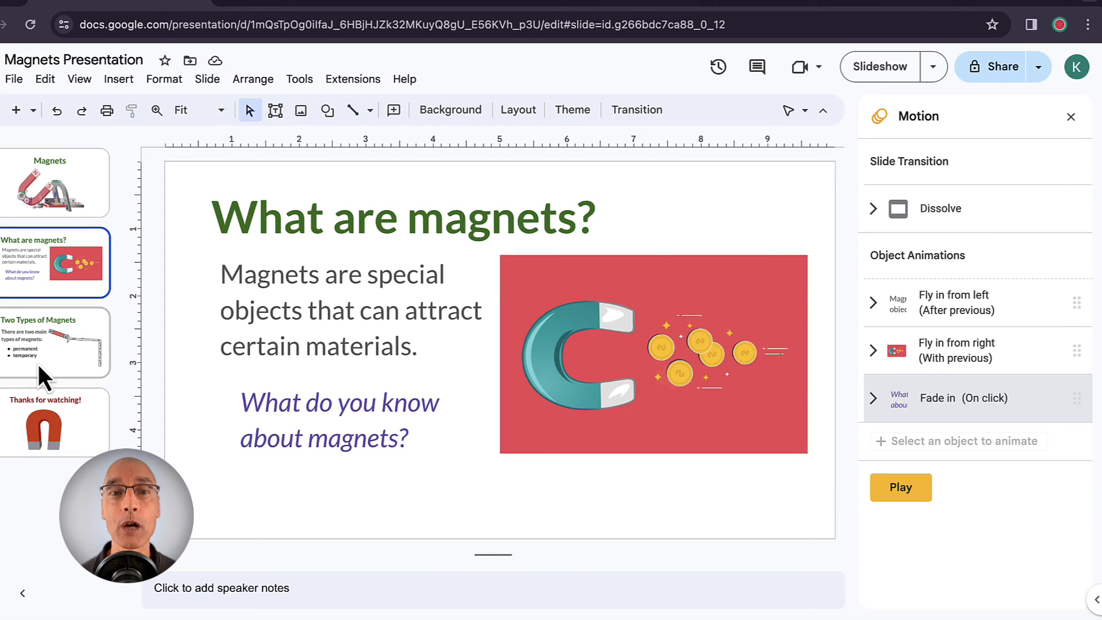
pyautogui.click(55, 342)
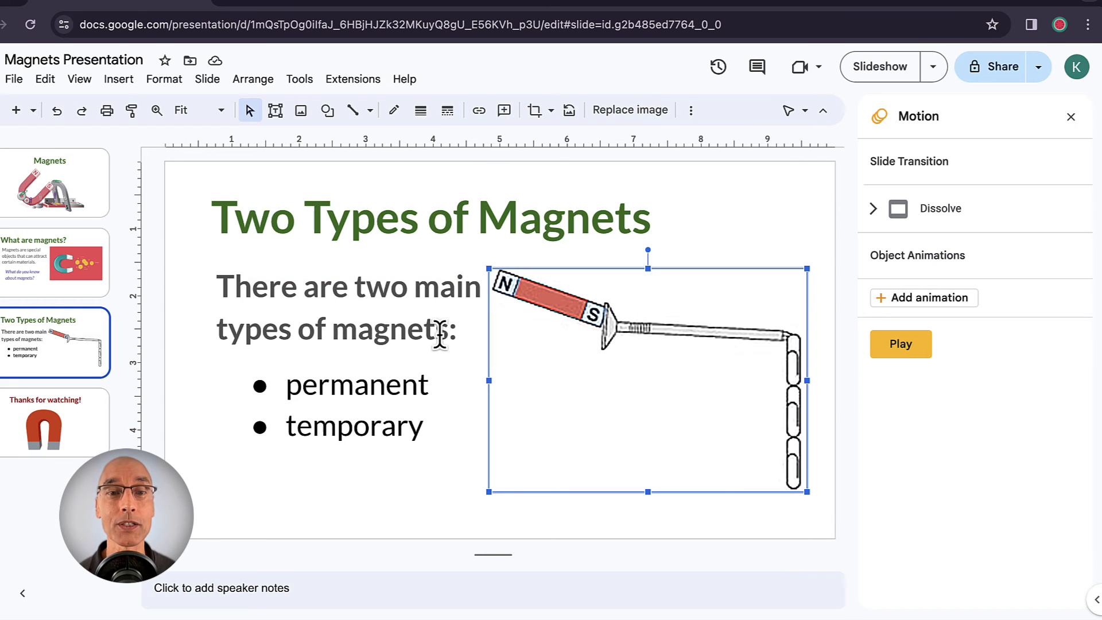
# - Select the permanent/temporary bullet list on the Two Types of Magnets slide
pyautogui.click(355, 404)
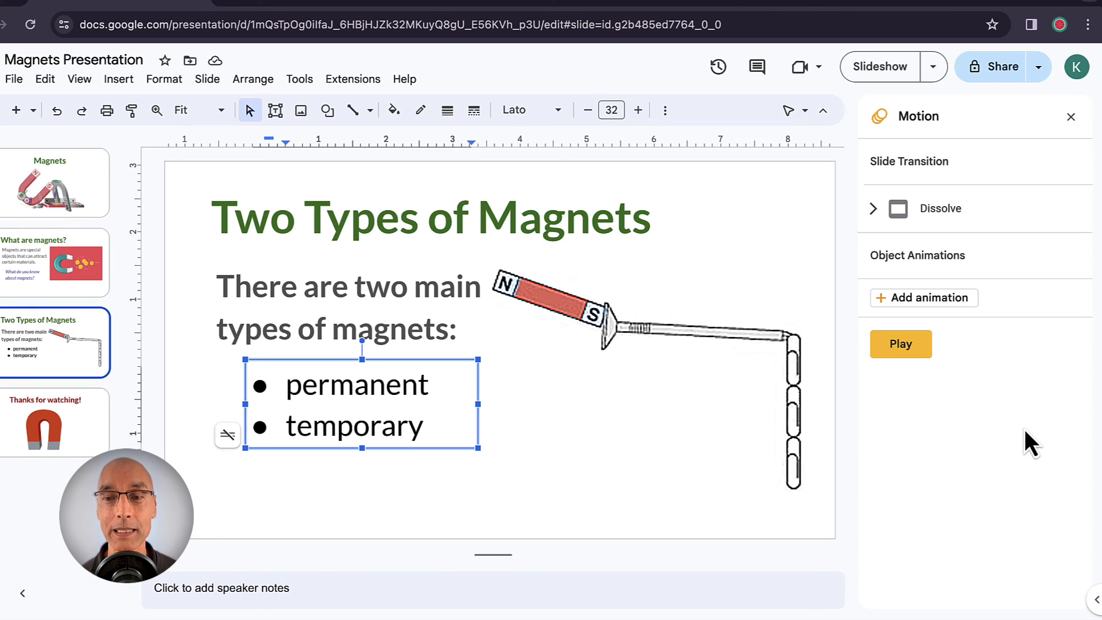
pyautogui.moveTo(932, 298)
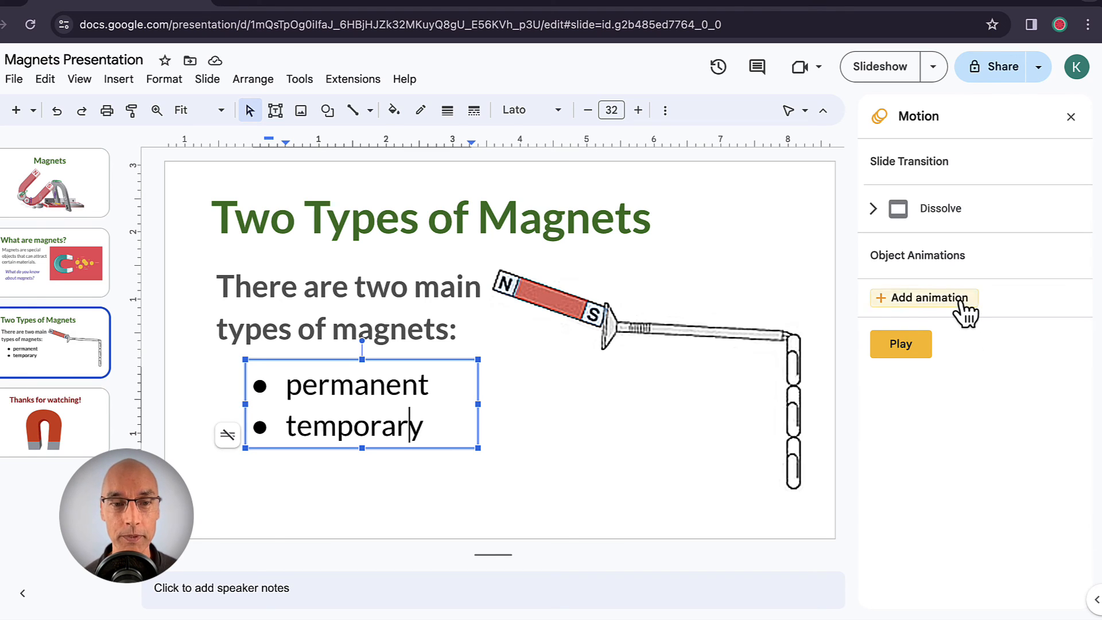
# - Add a Fade in, On click animation to the bullets, played By paragraph
pyautogui.click(925, 297)
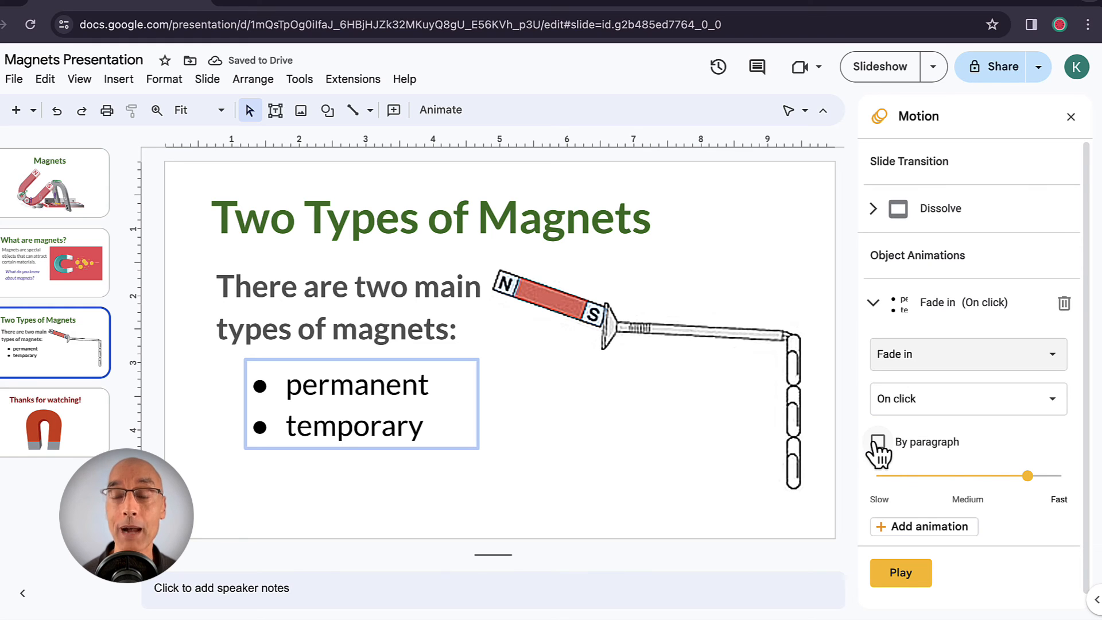
pyautogui.click(879, 441)
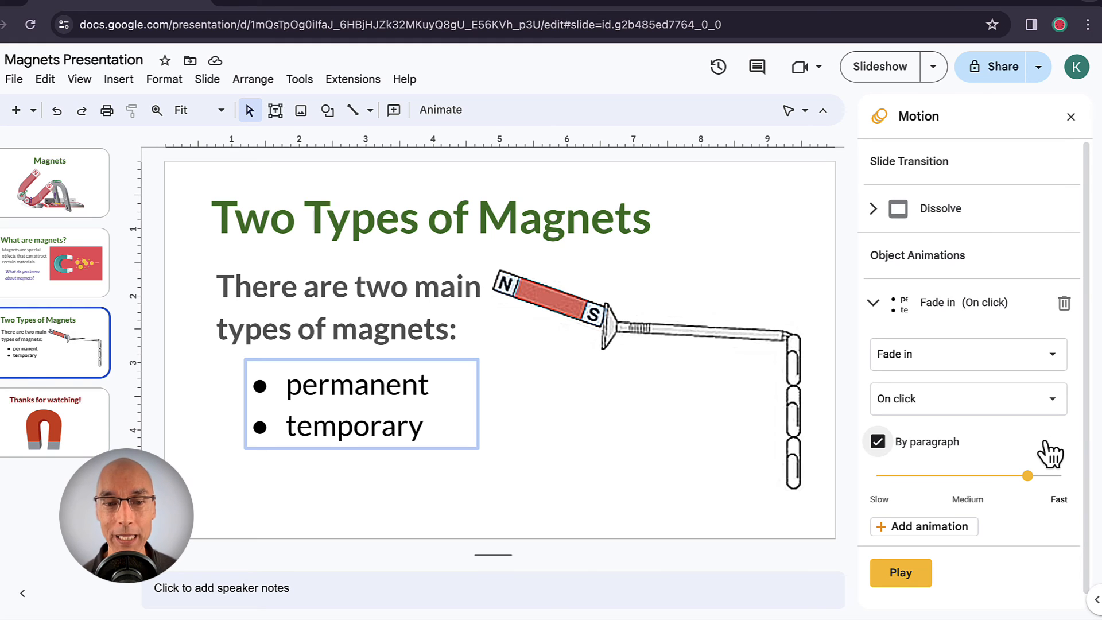
pyautogui.click(900, 572)
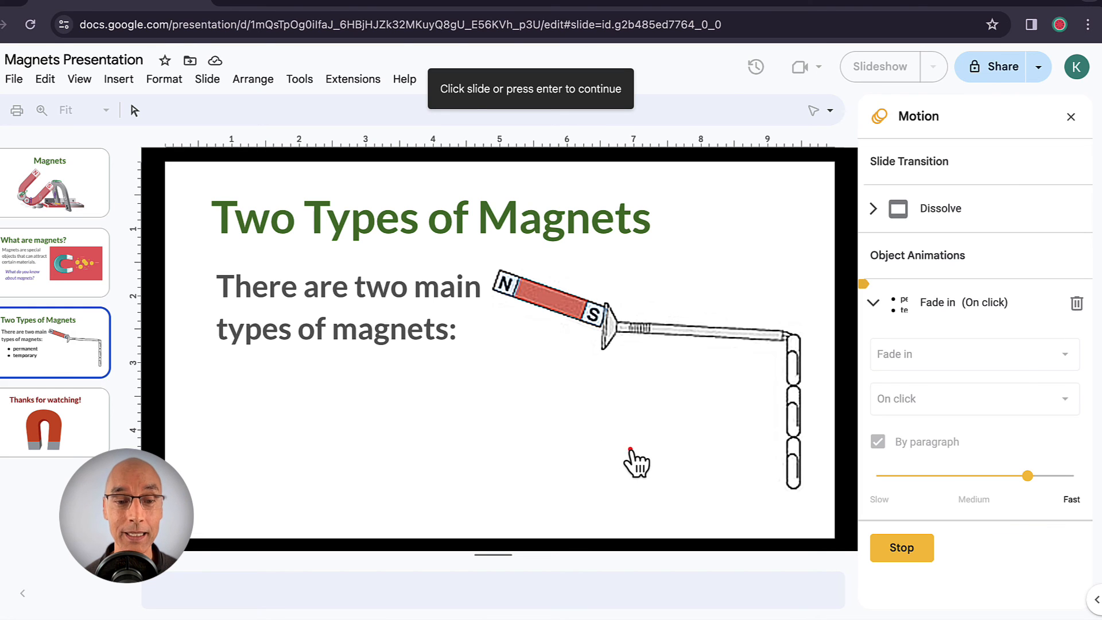
pyautogui.click(636, 463)
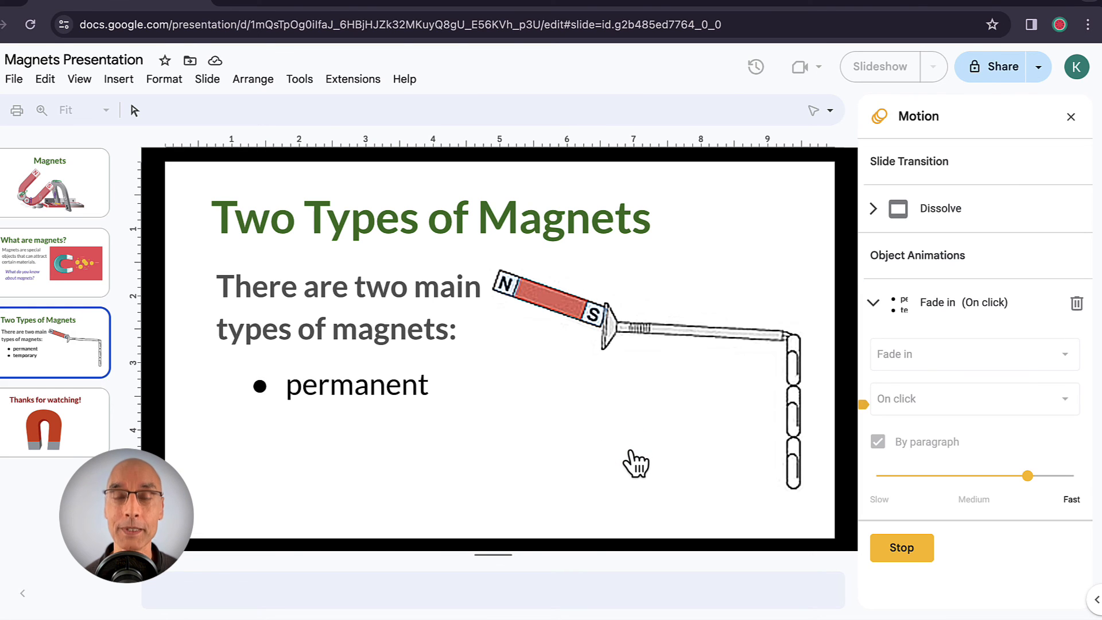
pyautogui.click(631, 456)
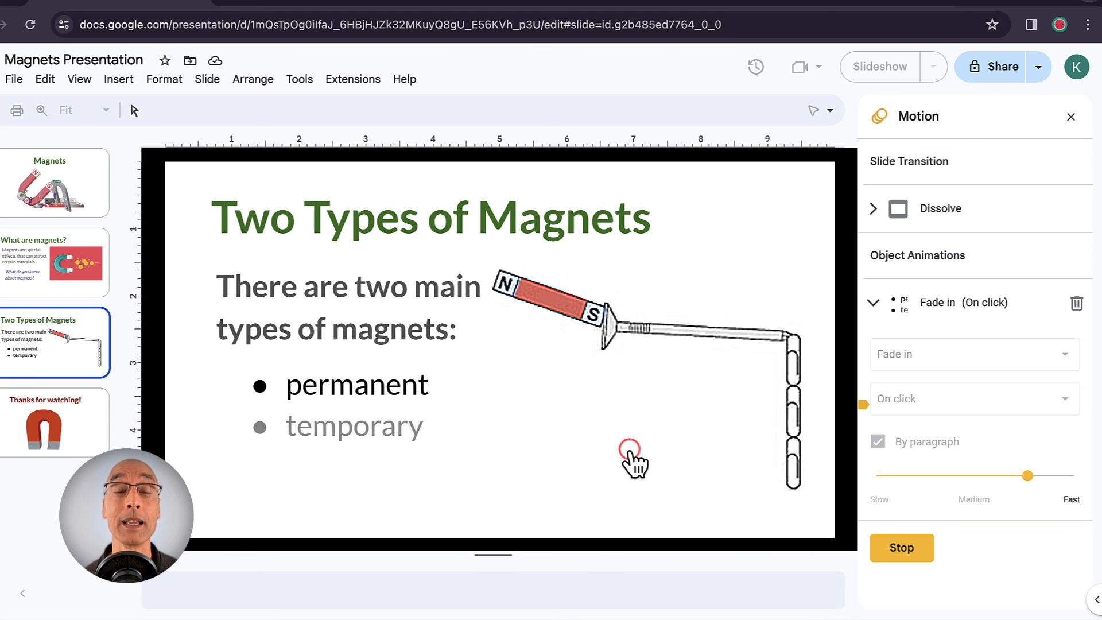
pyautogui.click(632, 457)
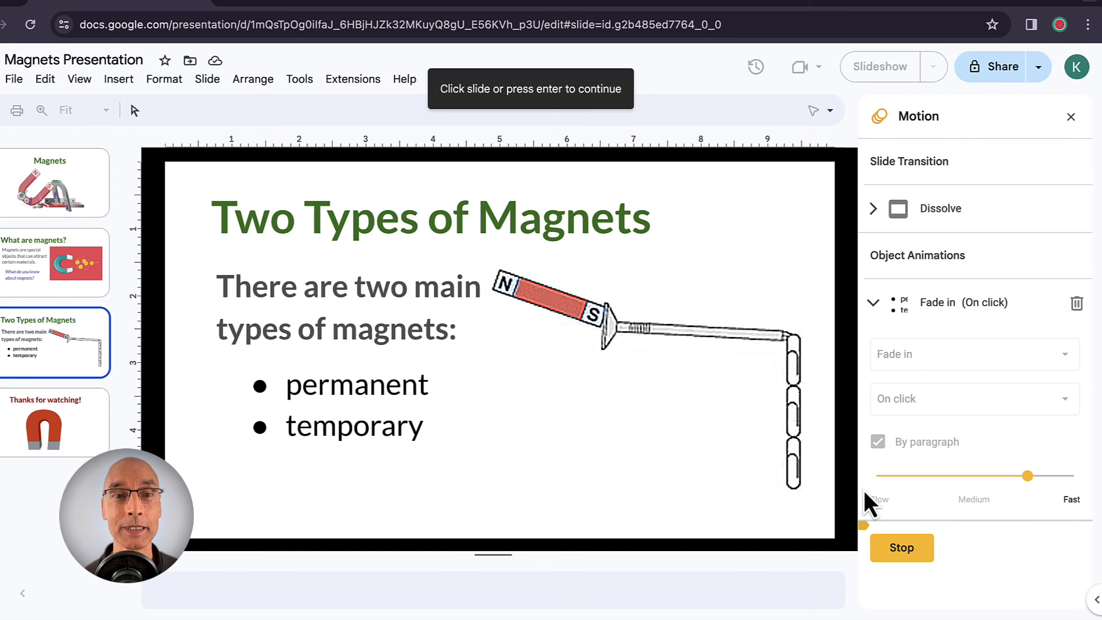
pyautogui.click(903, 548)
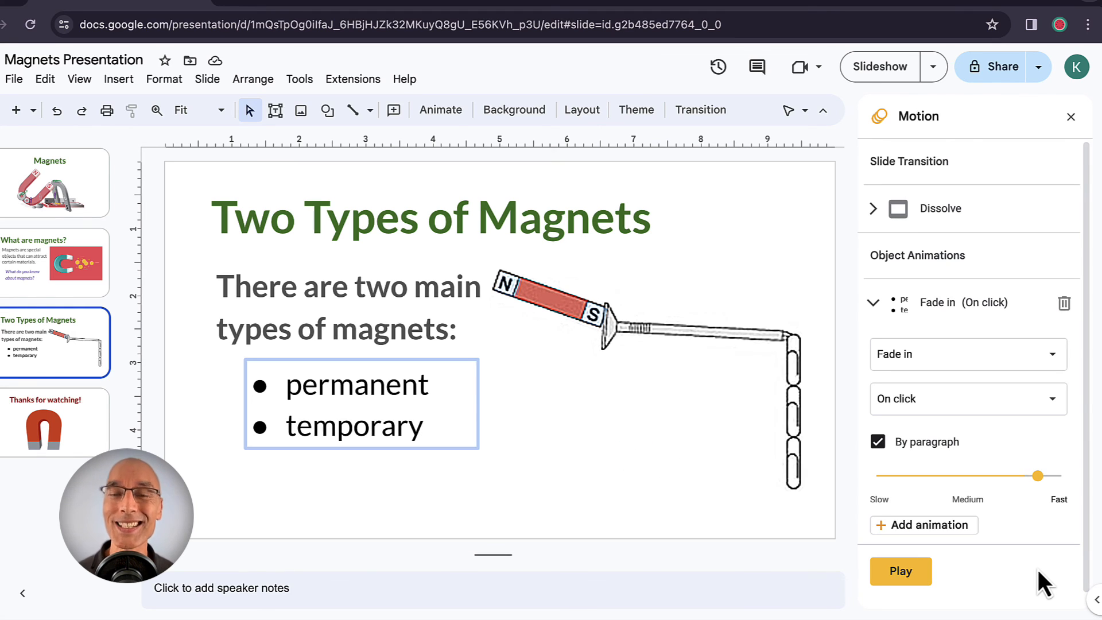
pyautogui.moveTo(984, 593)
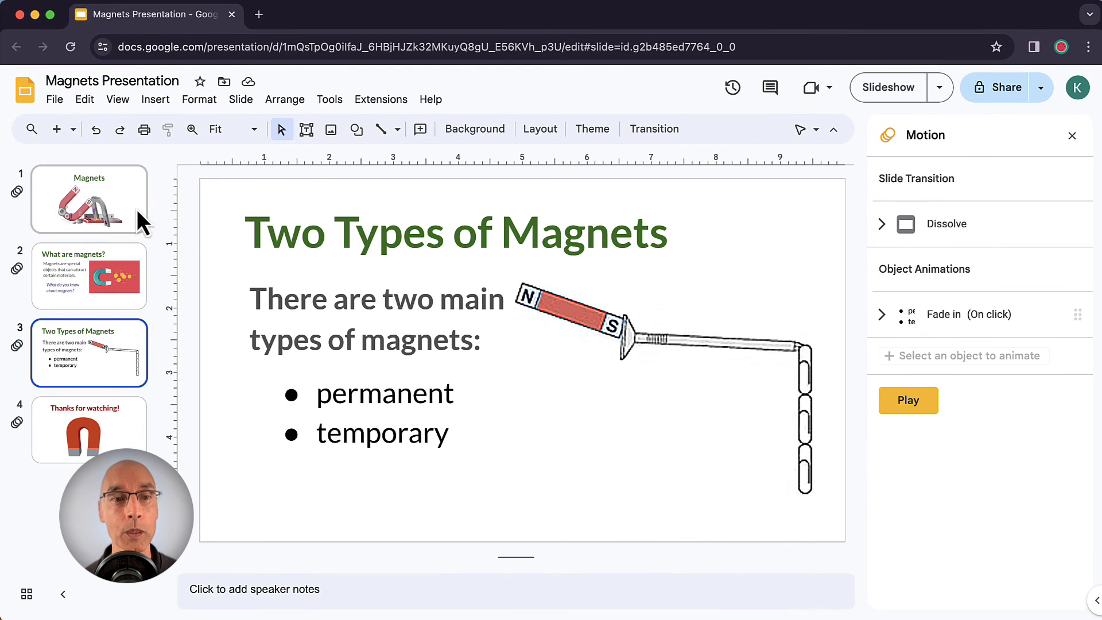
# - Start the Magnets slideshow from slide 1
pyautogui.click(89, 199)
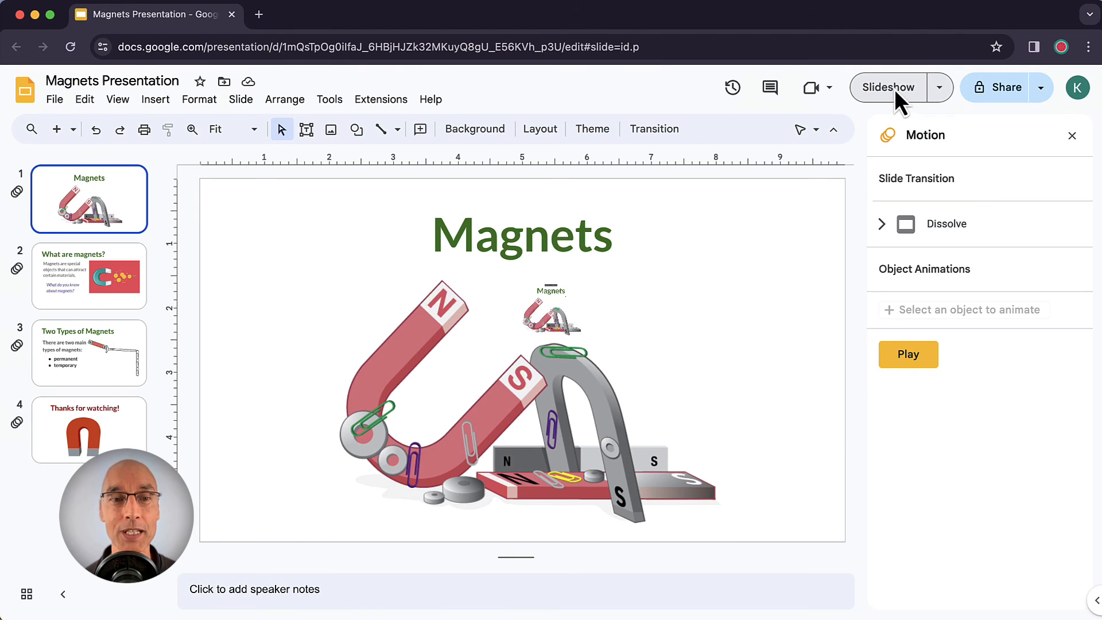
pyautogui.click(888, 87)
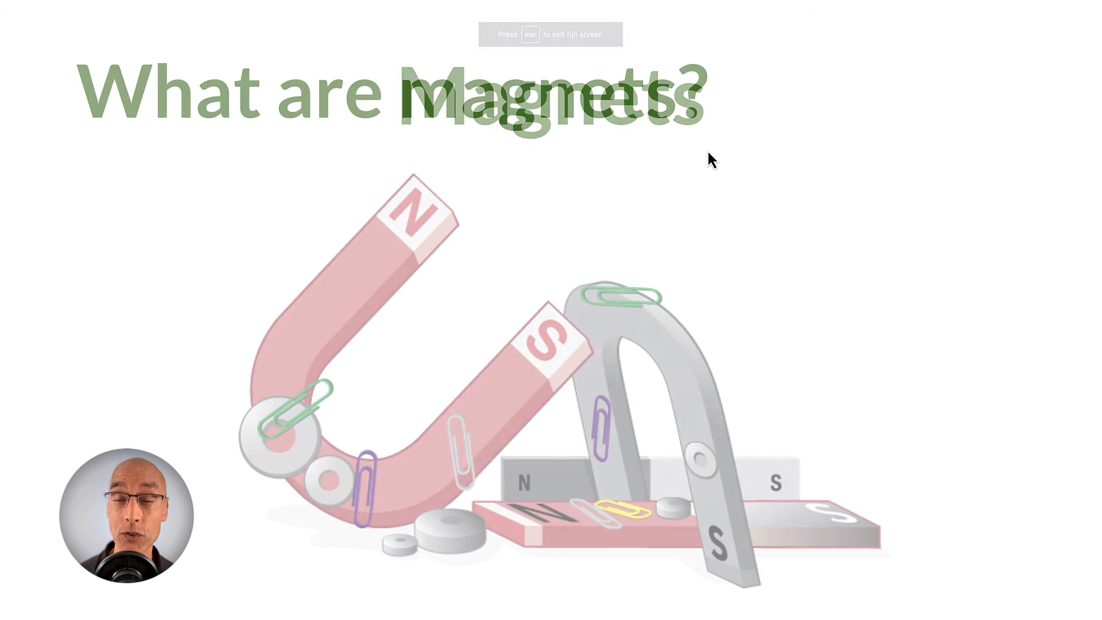